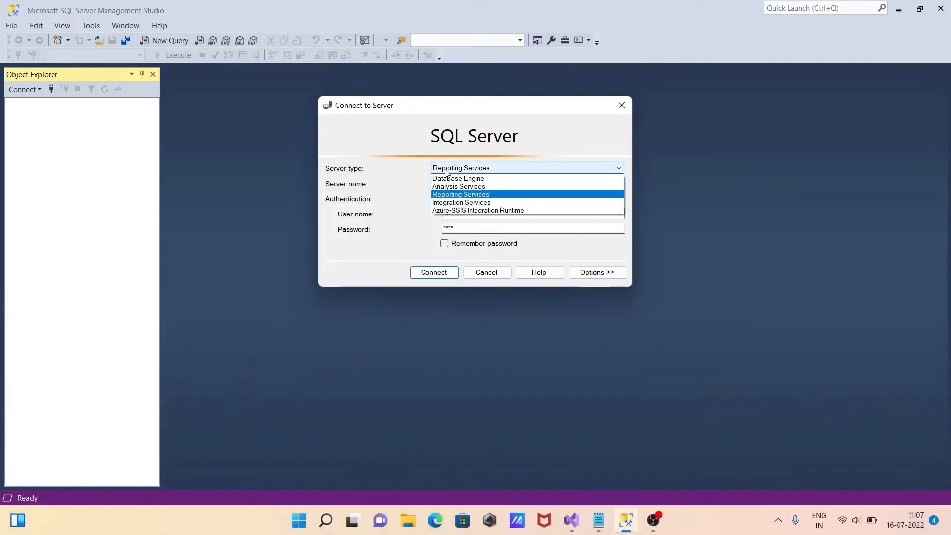
- Attempt a Reporting Services connection to localhost, dismiss the instance-not-found error and cancel
click(460, 194)
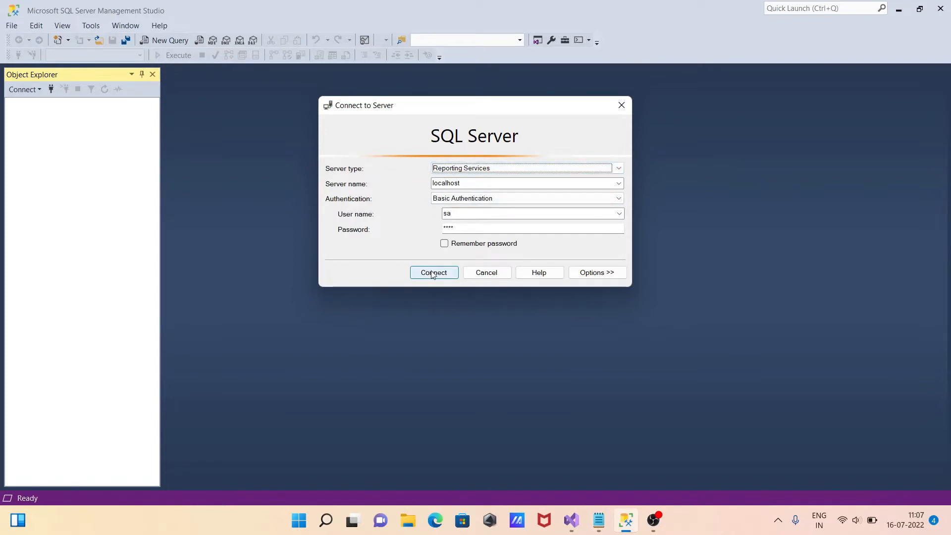
click(432, 273)
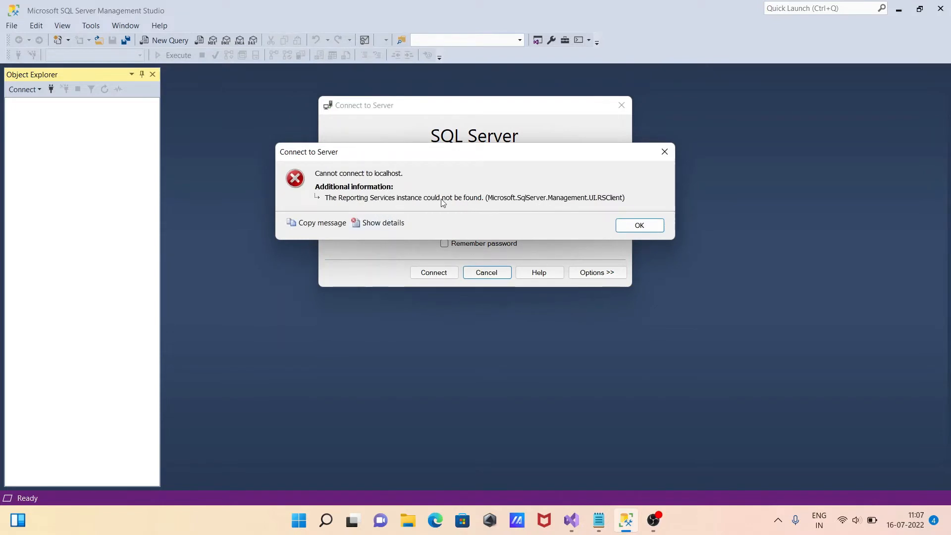
click(639, 225)
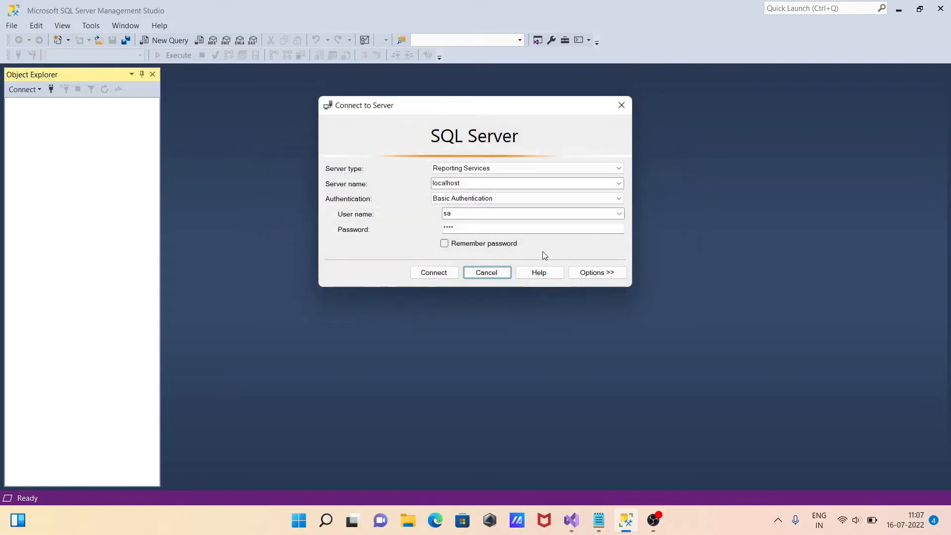
click(485, 271)
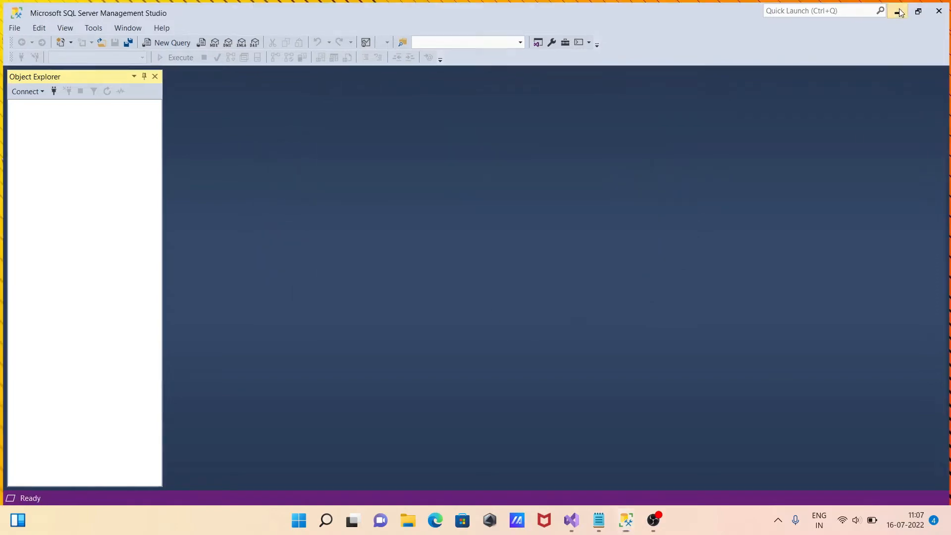
- Minimize SSMS and launch setup from the SQLServer2019-x64-ENU-Dev desktop folder
click(897, 11)
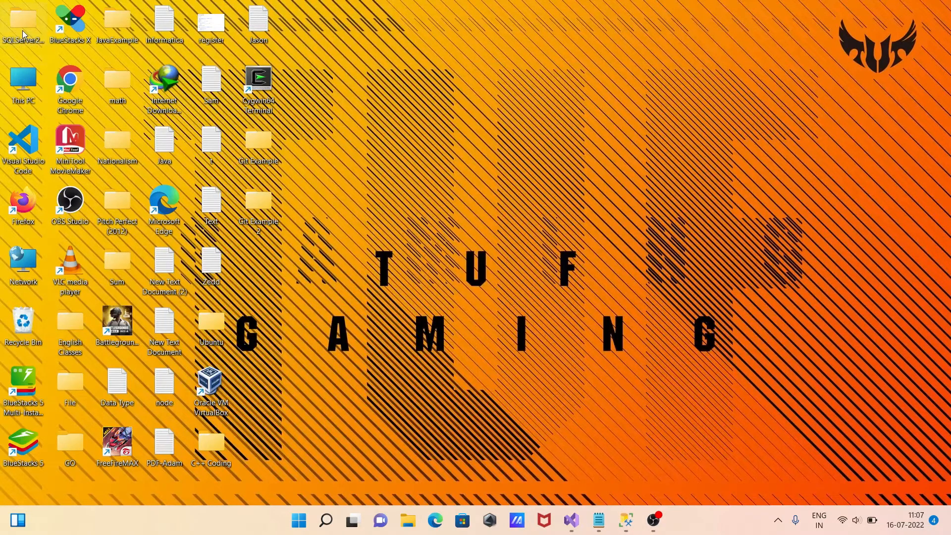
double_click(23, 21)
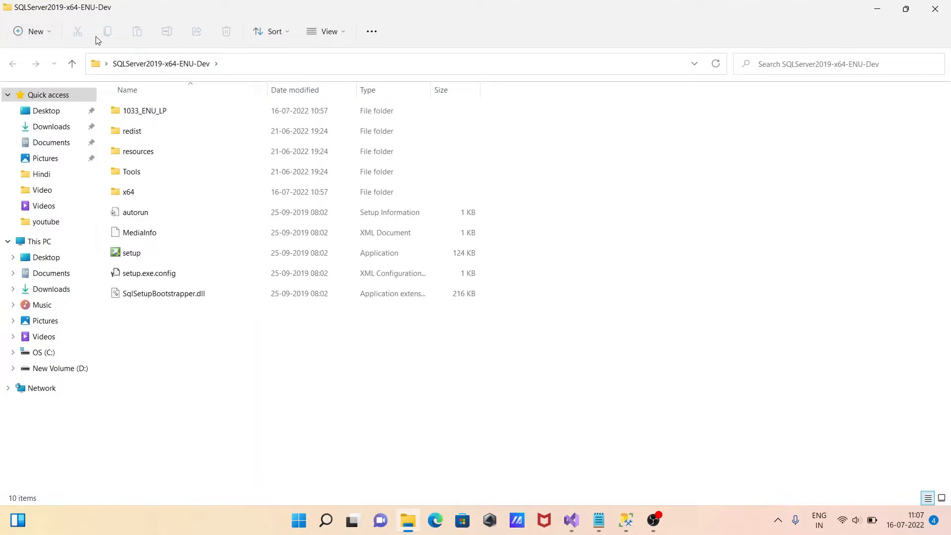
mouse_move(251, 64)
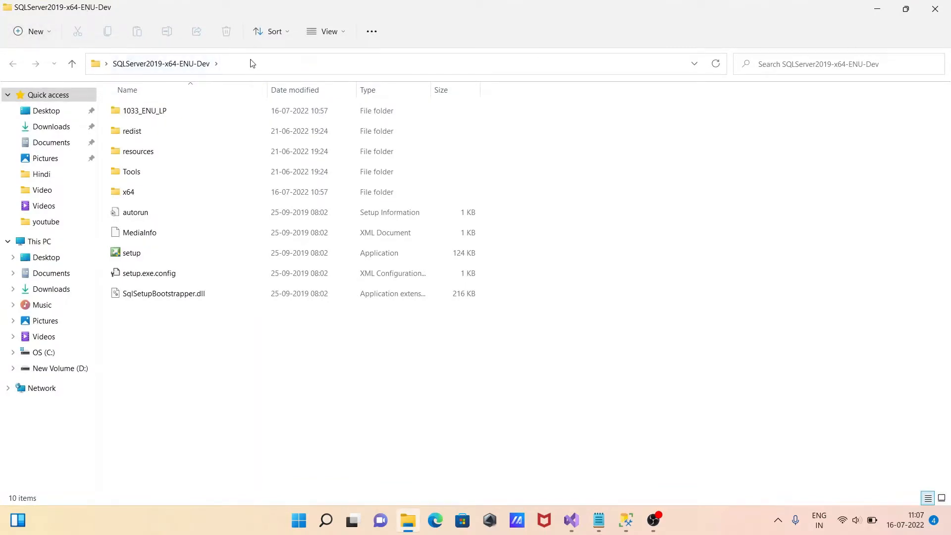
mouse_move(60, 20)
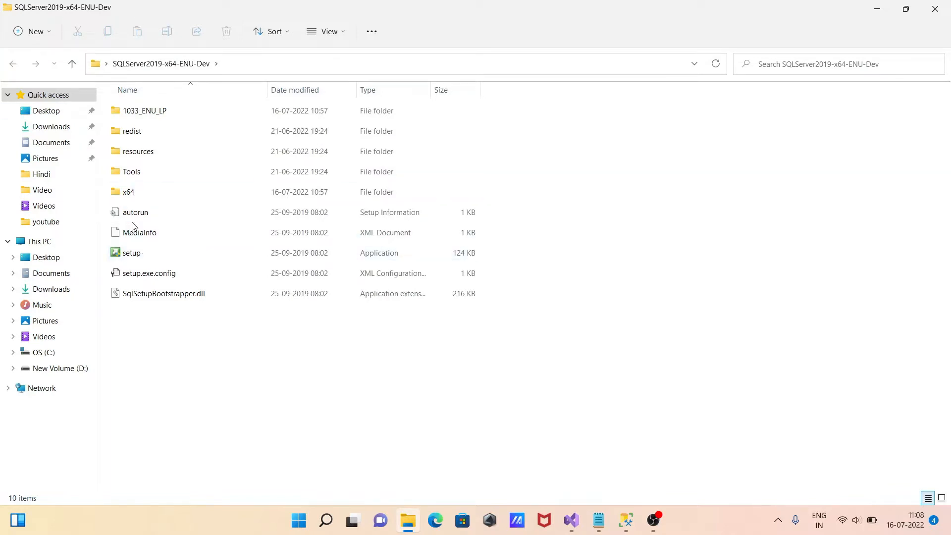
click(130, 252)
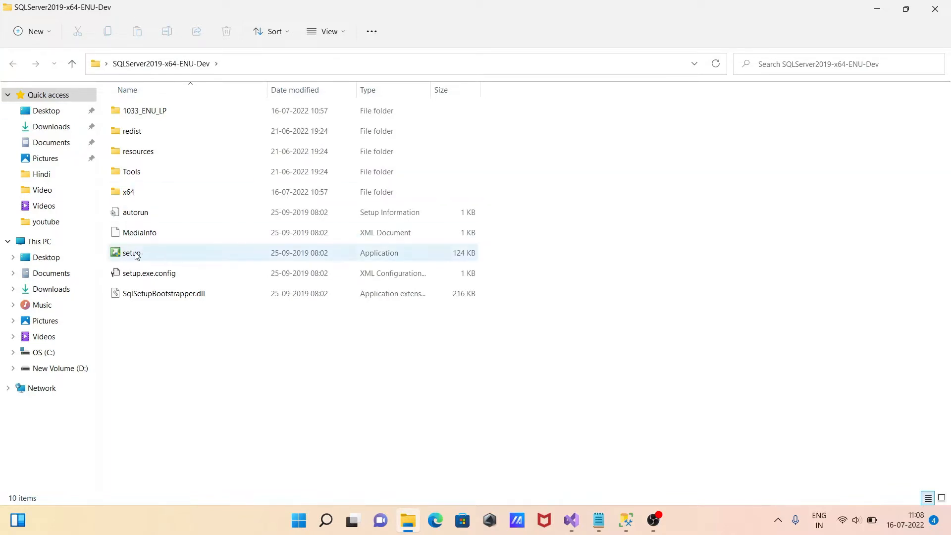
click(131, 252)
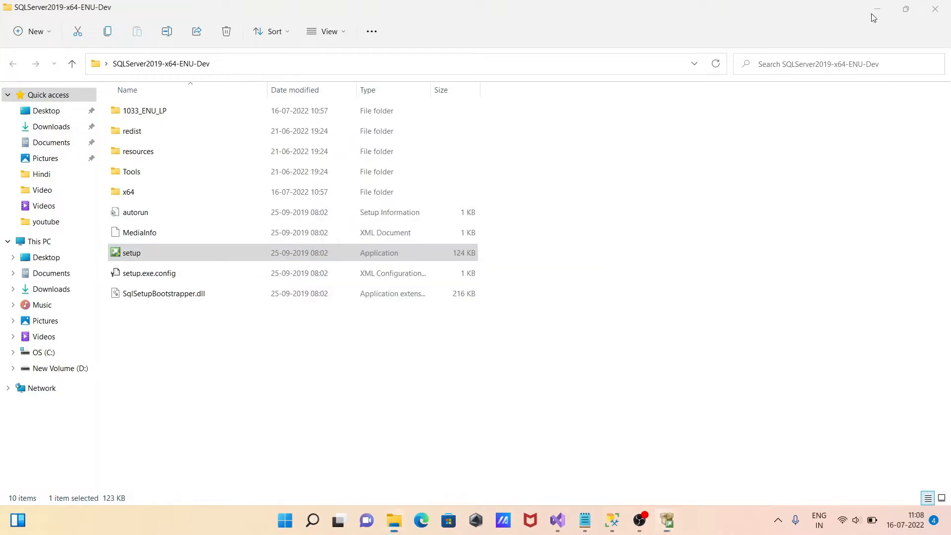
- In Installation Center, choose Install SQL Server Reporting Services so the docs guide opens
double_click(130, 252)
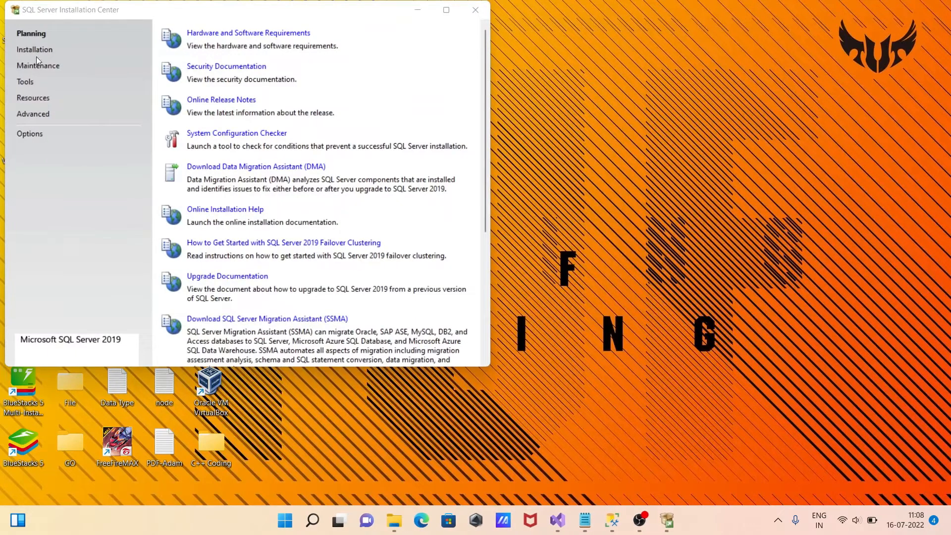
click(35, 49)
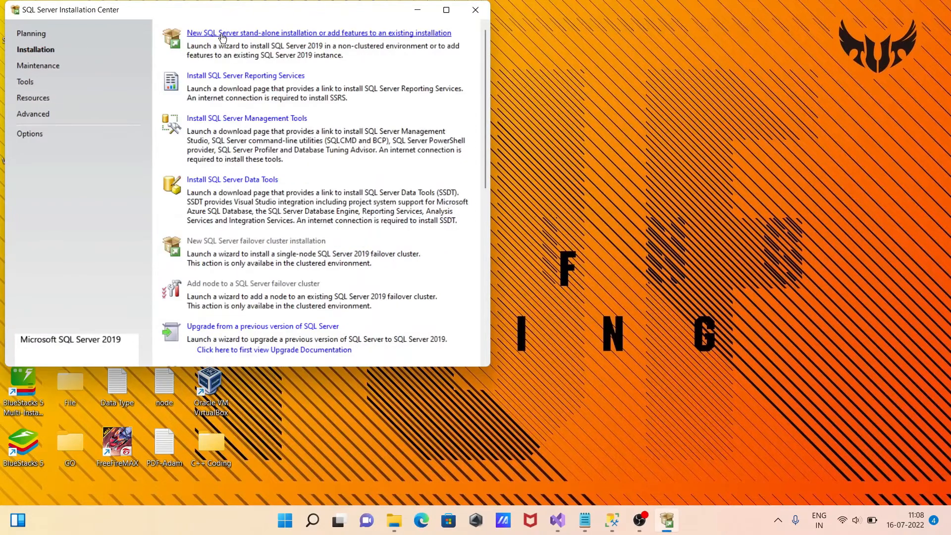
mouse_move(258, 126)
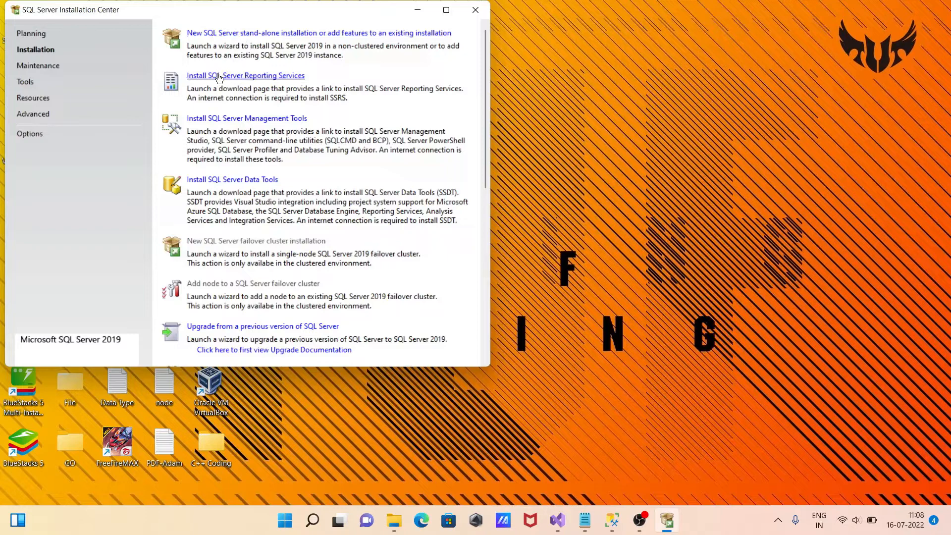
mouse_move(282, 79)
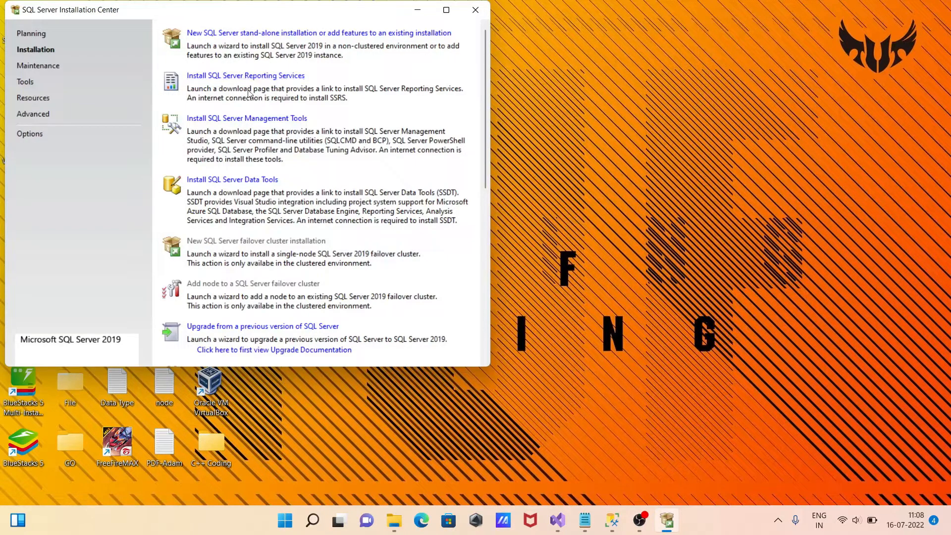
click(245, 75)
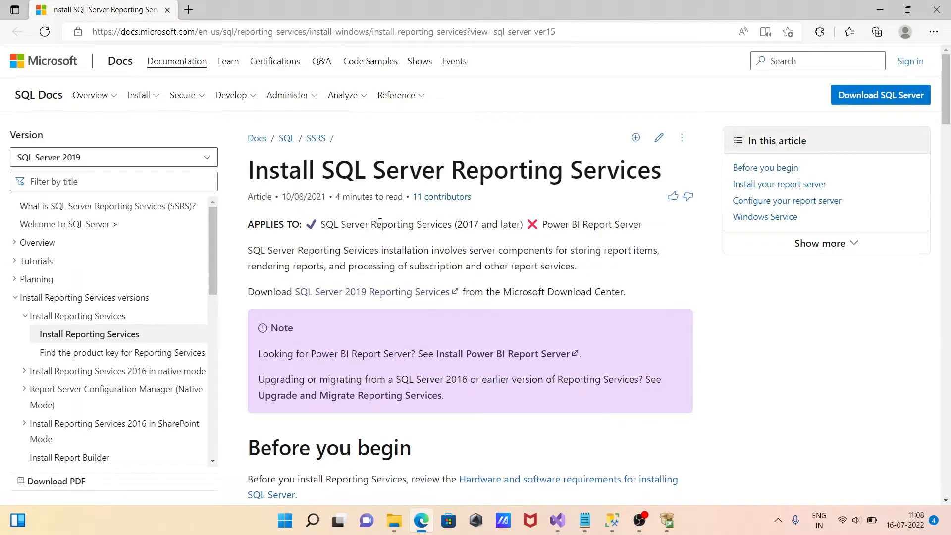
- Follow the guide's SQL Server 2019 Reporting Services link to the Microsoft Download Center
scroll(down, 3)
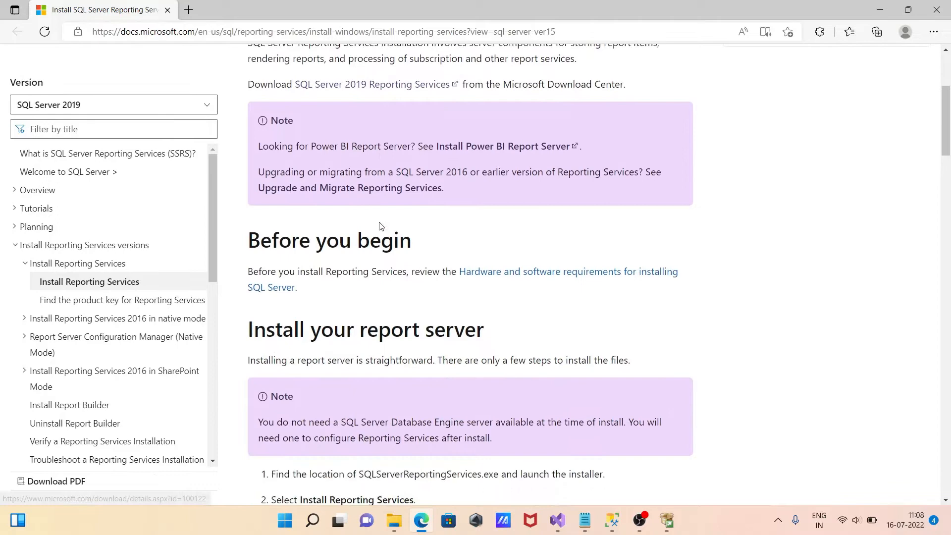
mouse_move(517, 271)
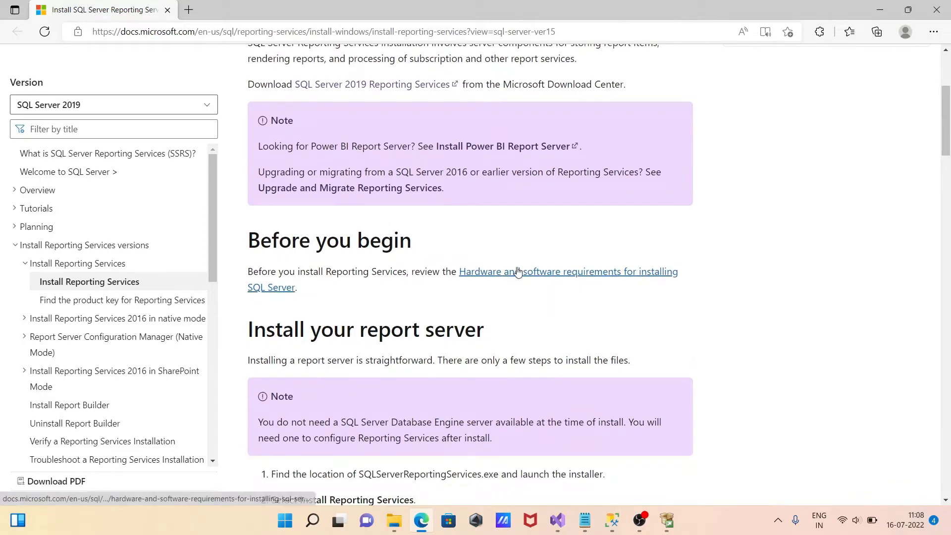
scroll(down, 3)
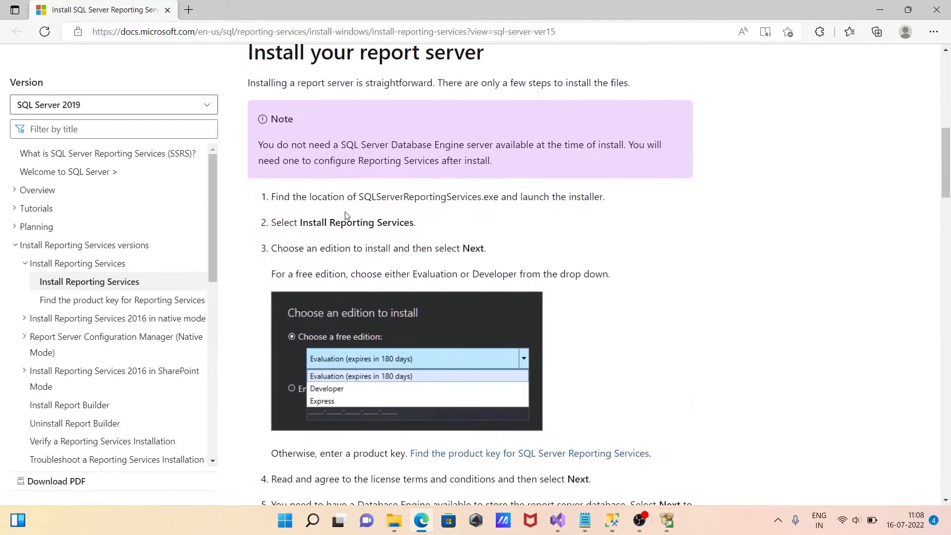
scroll(up, 3)
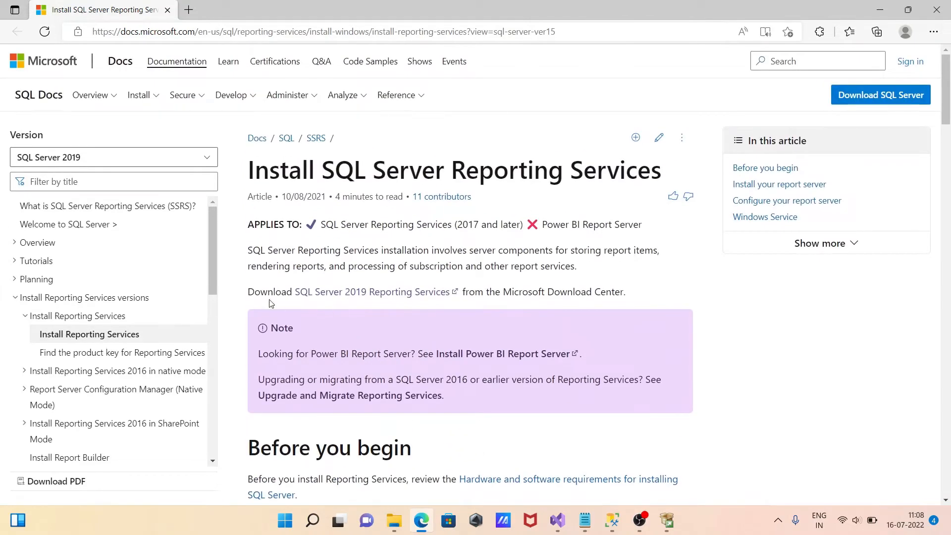
mouse_move(359, 291)
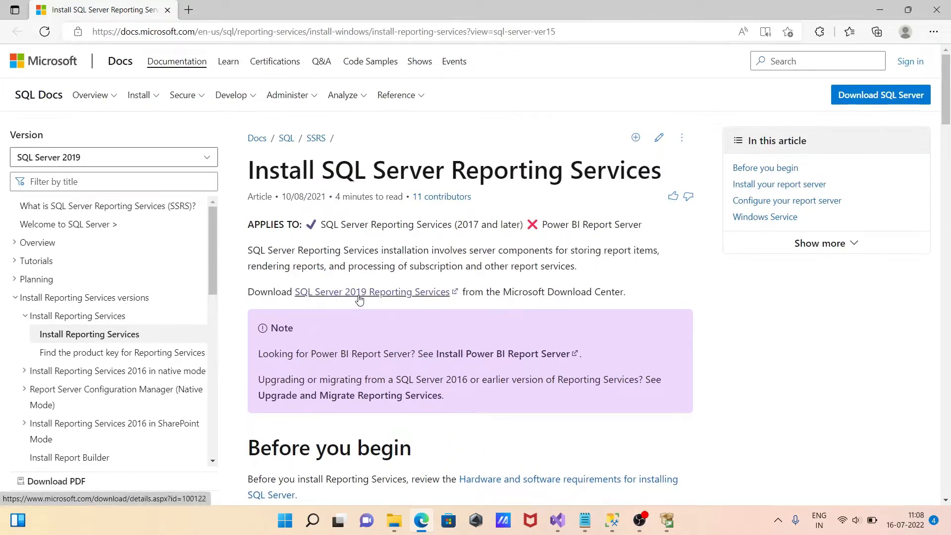
mouse_move(397, 298)
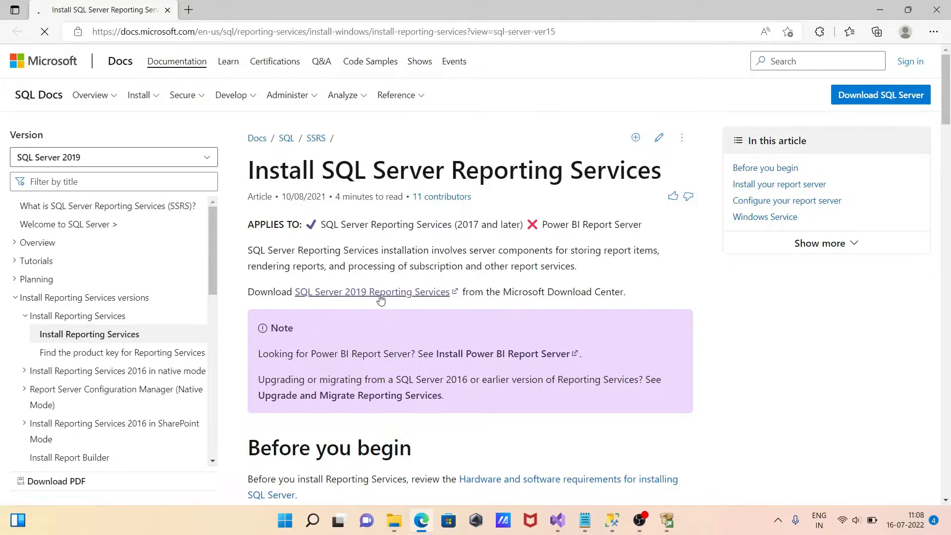
click(372, 291)
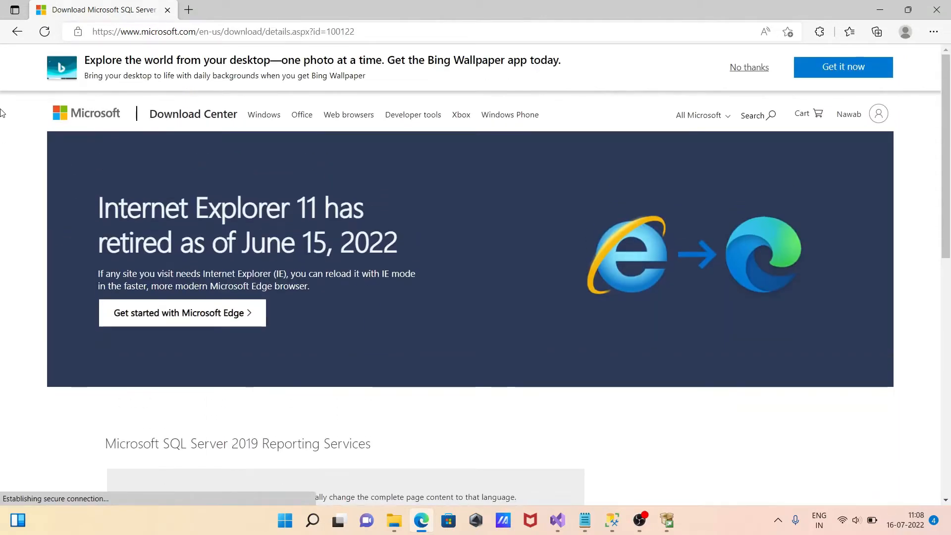
- Download SQLServerReportingServices.exe in English via the IDM Start Download dialog
scroll(down, 3)
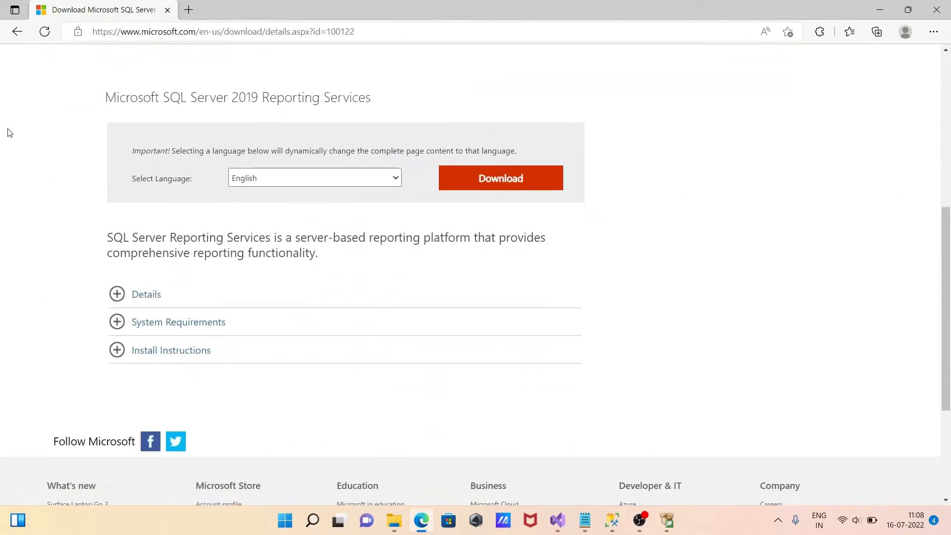
click(314, 177)
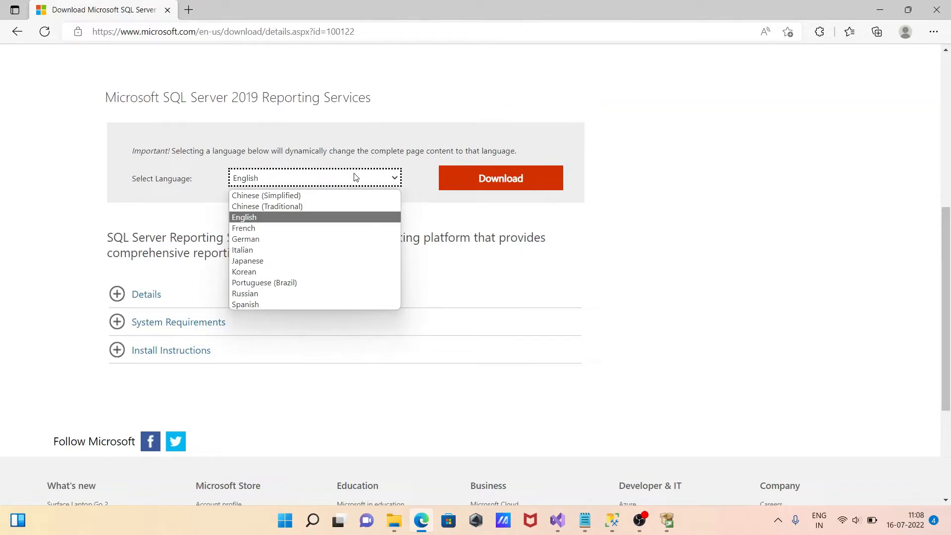
click(244, 216)
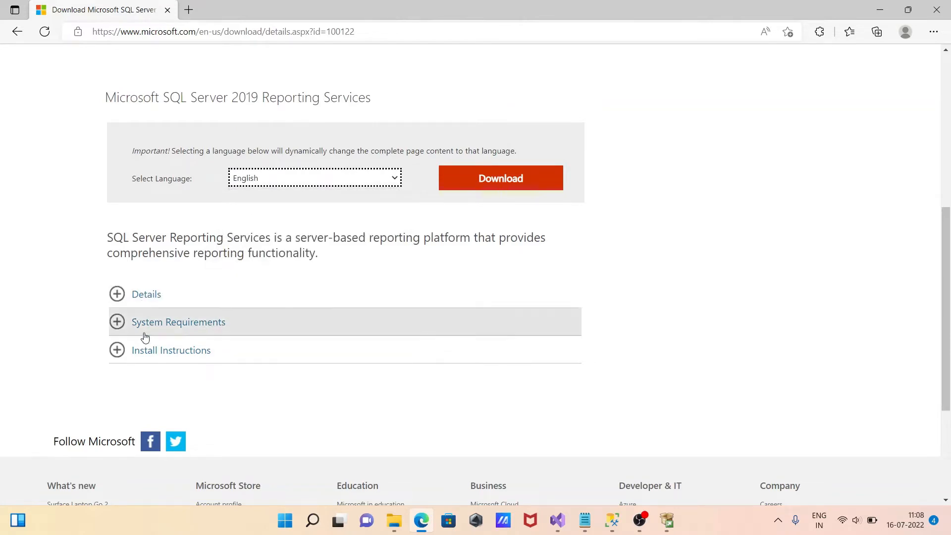
mouse_move(160, 354)
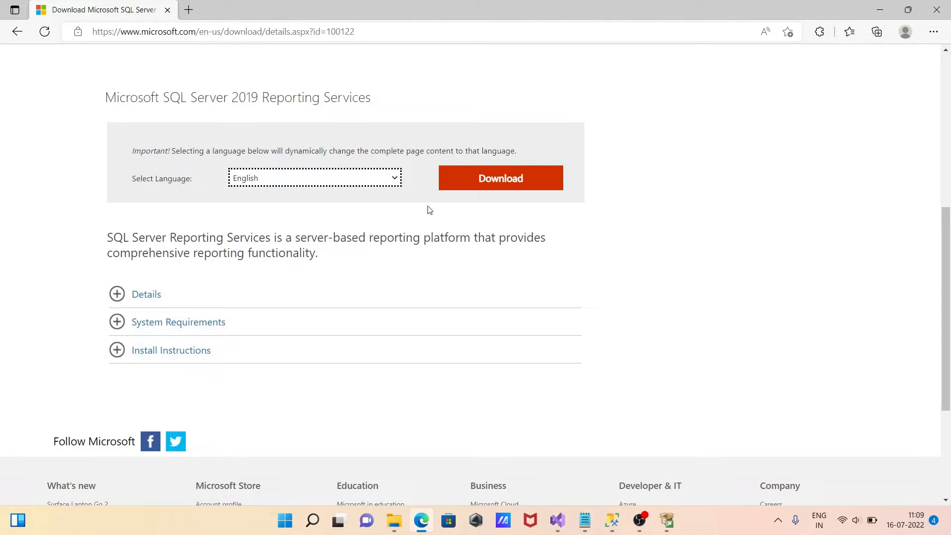
click(499, 177)
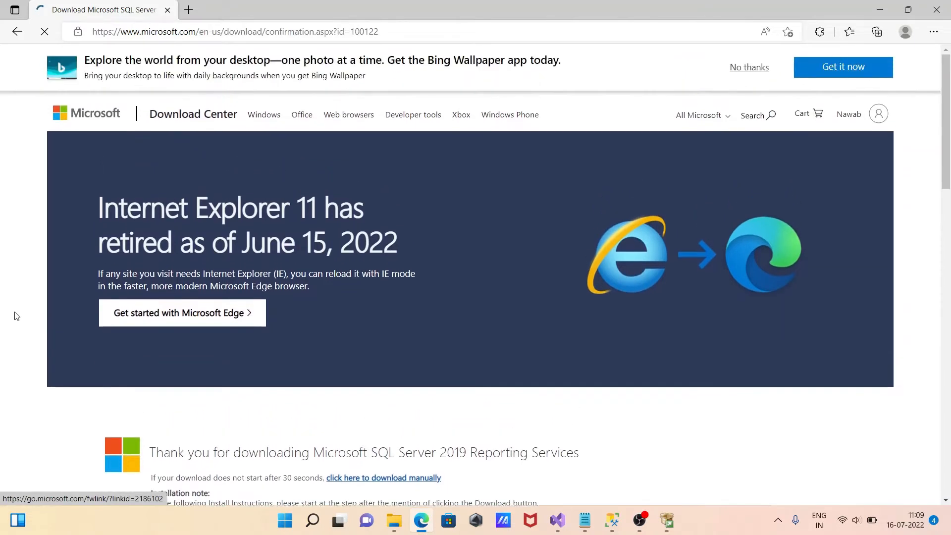
click(383, 478)
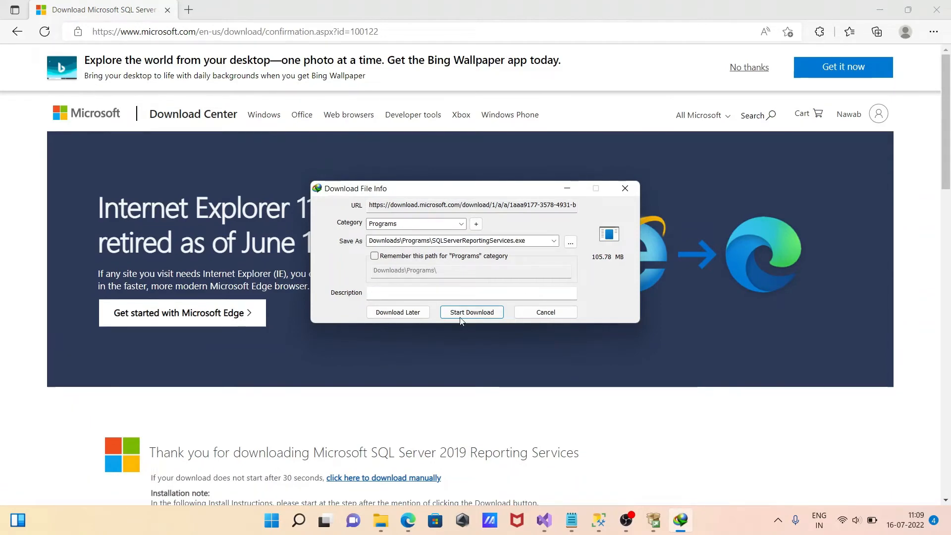
click(471, 312)
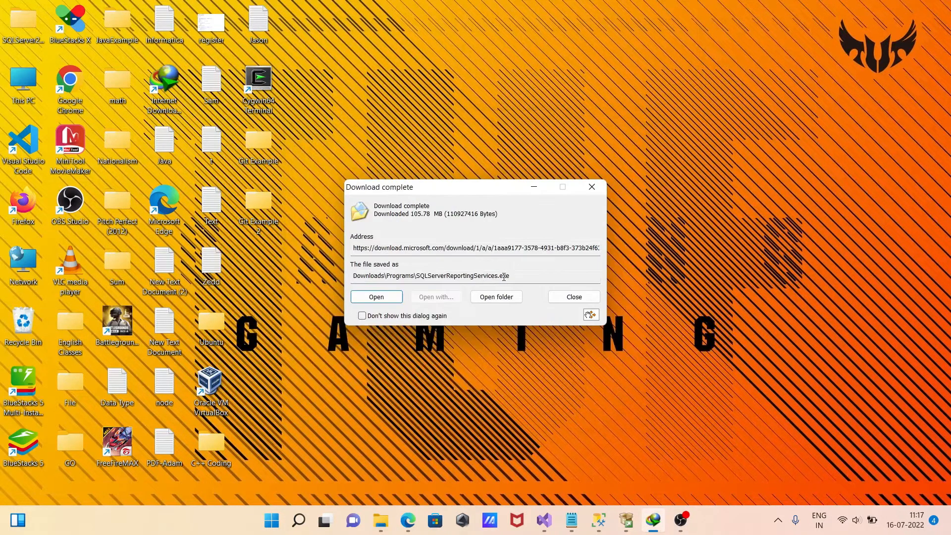
- Run the downloaded SQLServerReportingServices.exe from IDM's Download complete dialog
double_click(466, 275)
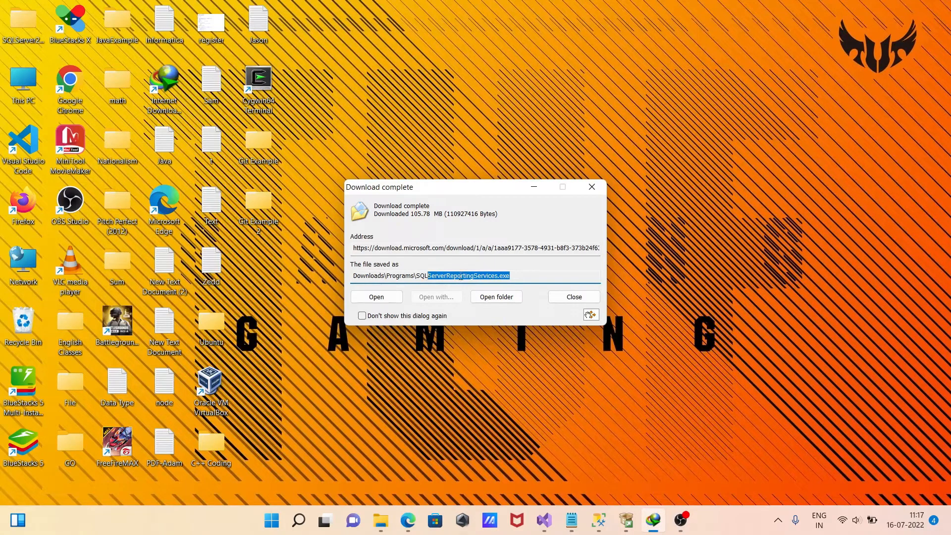
click(517, 276)
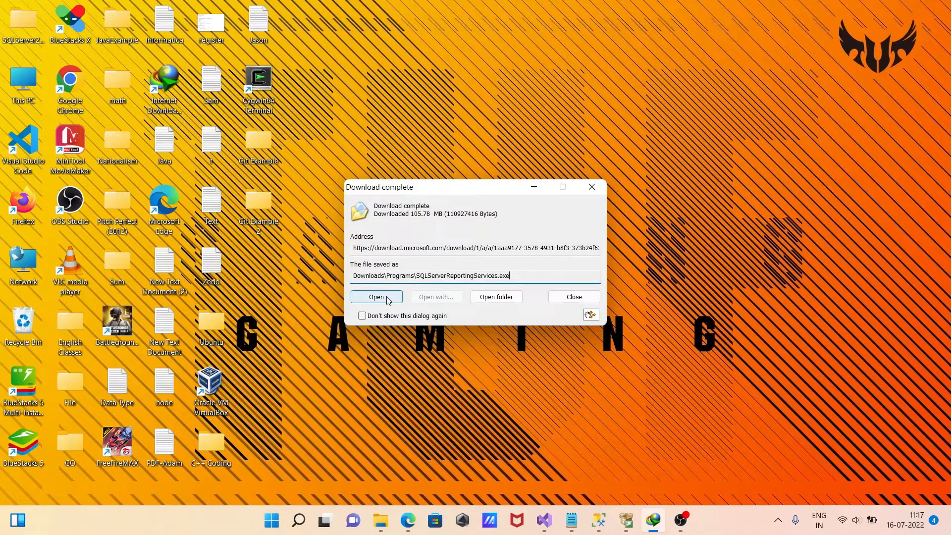
click(571, 296)
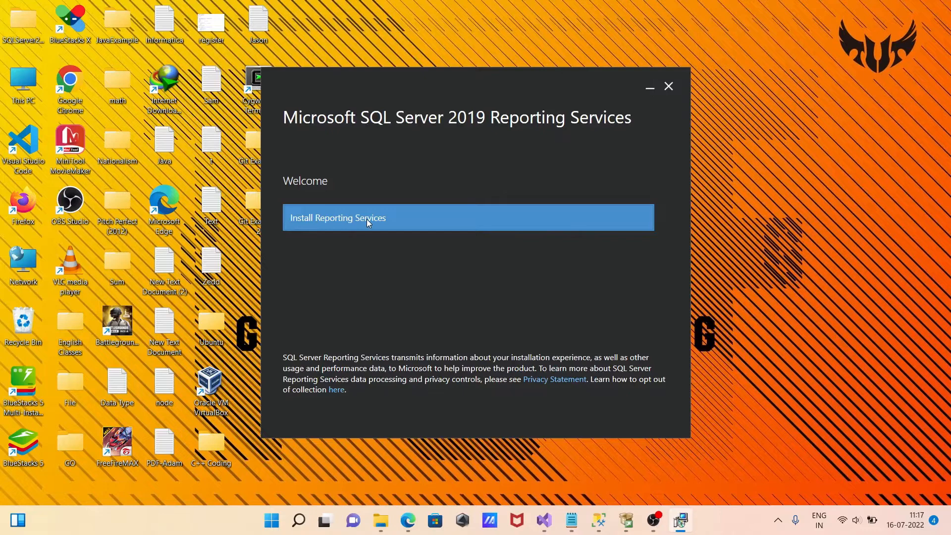
- Begin Install Reporting Services and settle on the free Developer edition
click(338, 216)
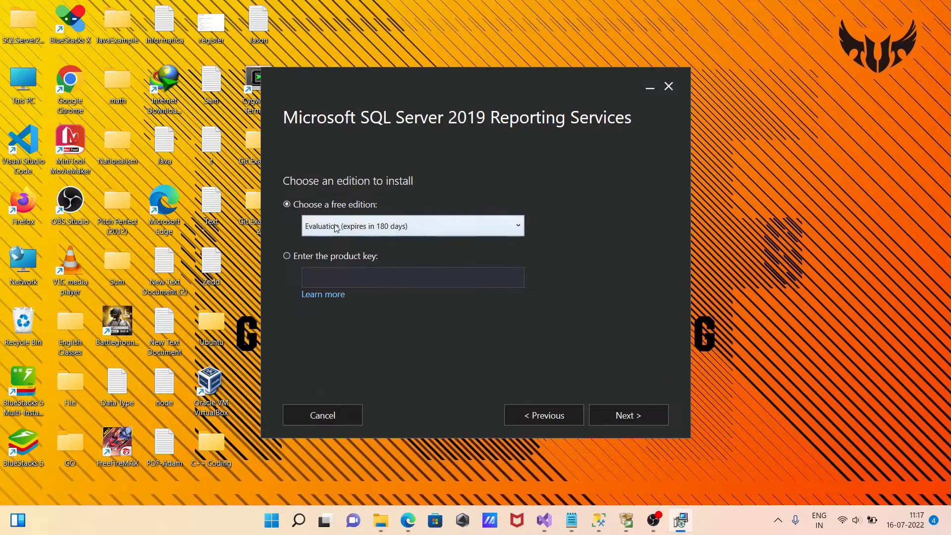
click(412, 226)
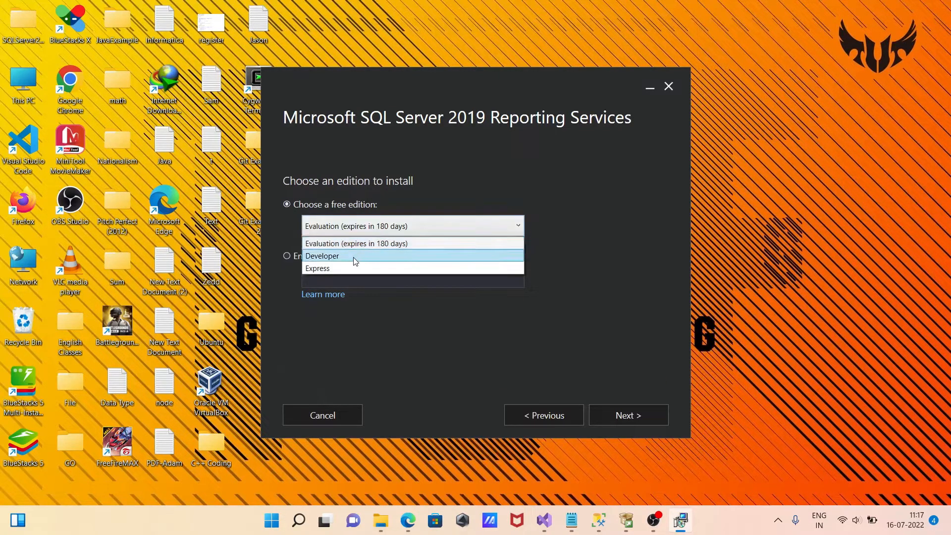
mouse_move(350, 268)
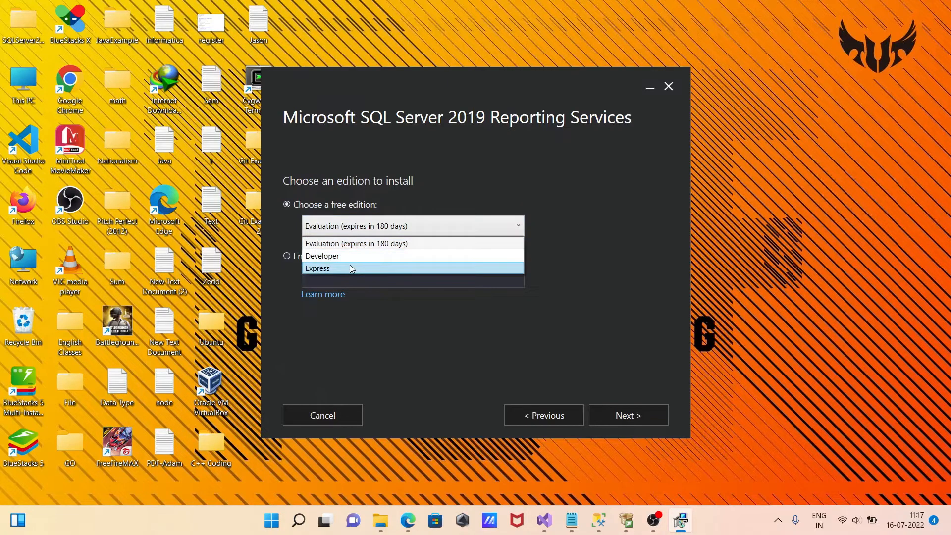
click(321, 255)
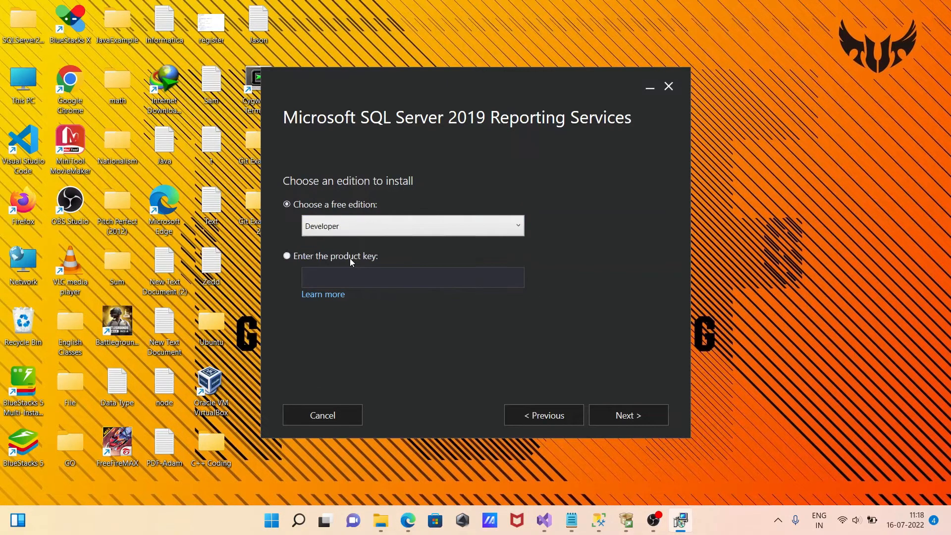
click(412, 226)
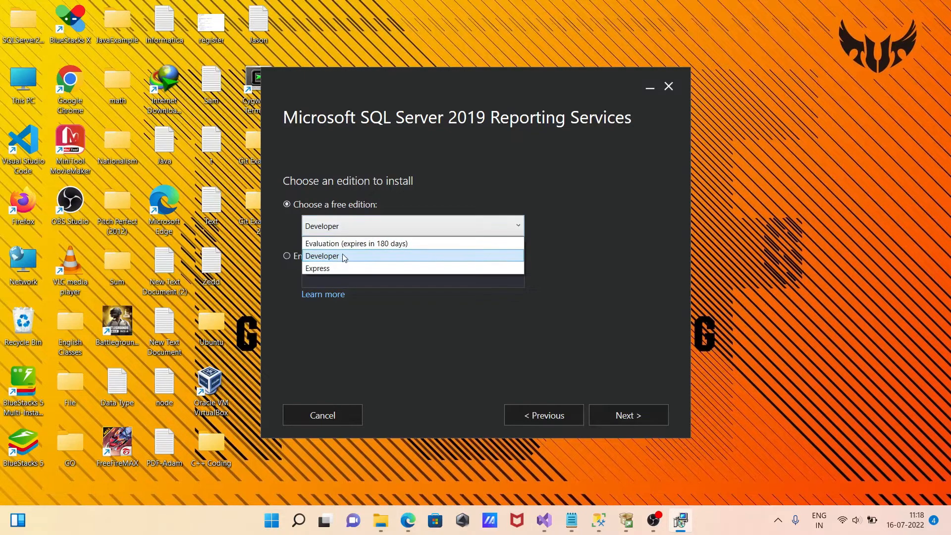
click(316, 268)
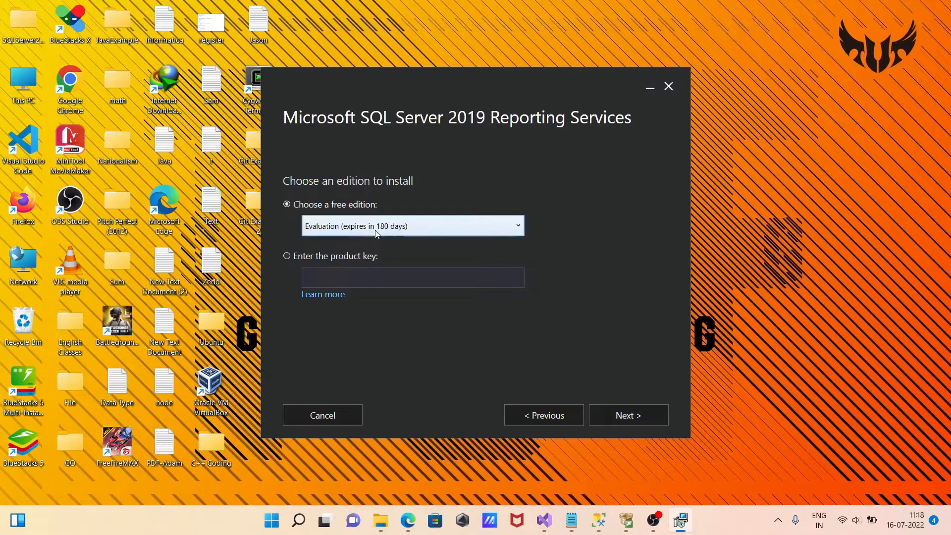
click(412, 225)
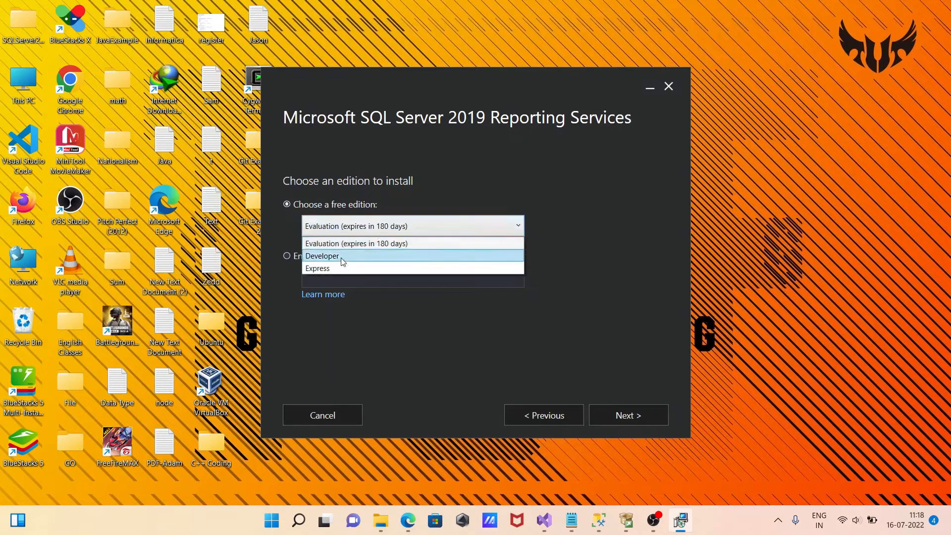
click(322, 255)
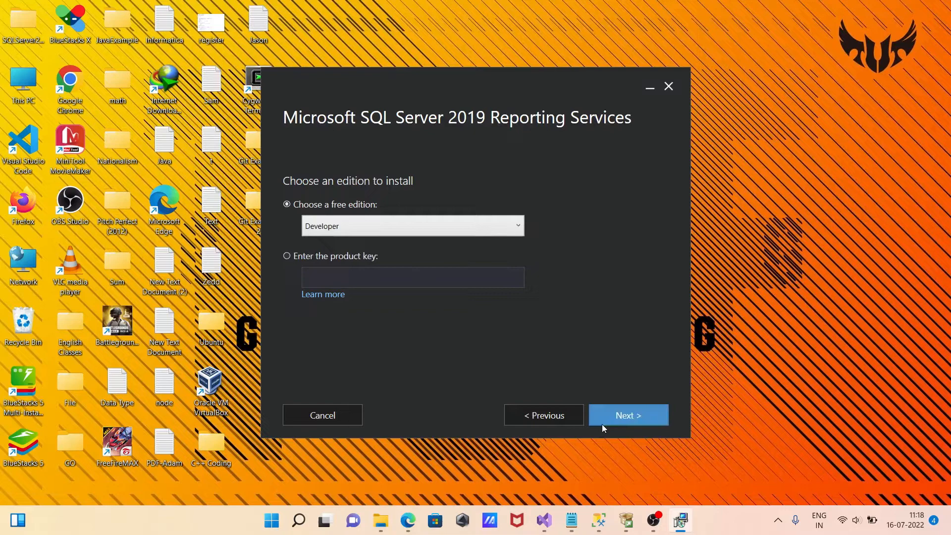
- Accept the licence terms and continue past the database engine step to install location
click(627, 415)
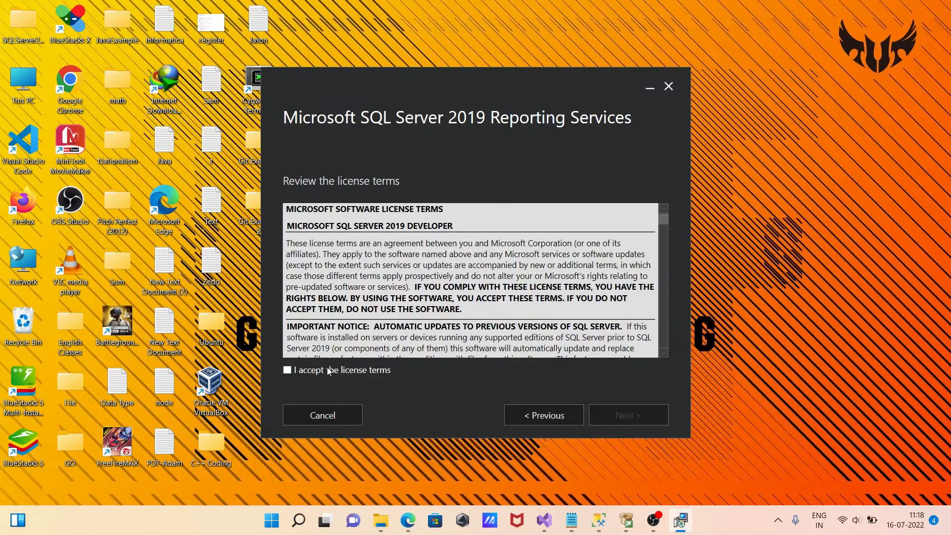
click(627, 415)
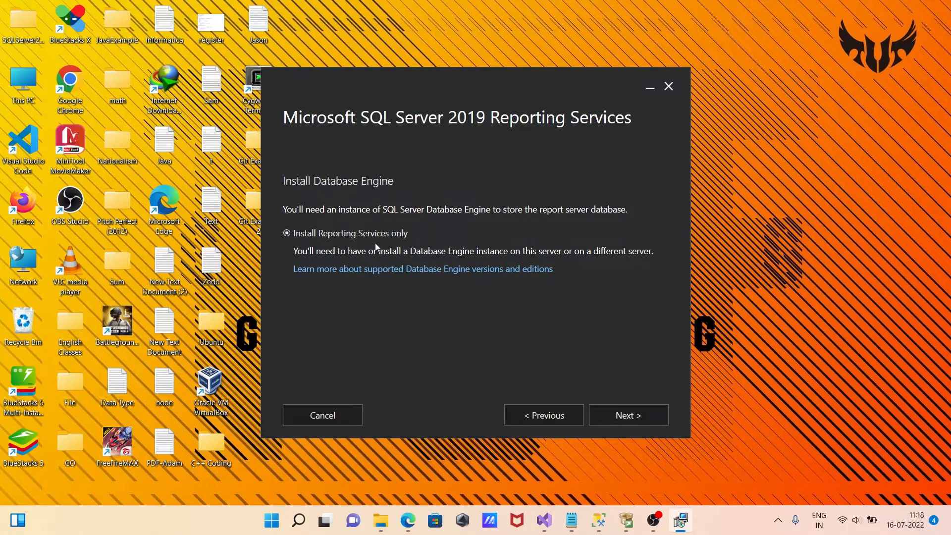
mouse_move(338, 280)
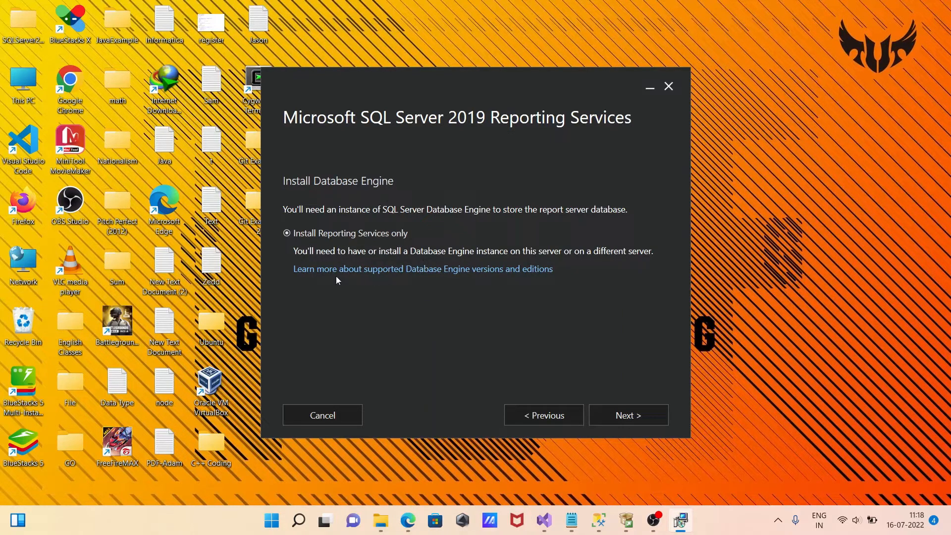
mouse_move(418, 259)
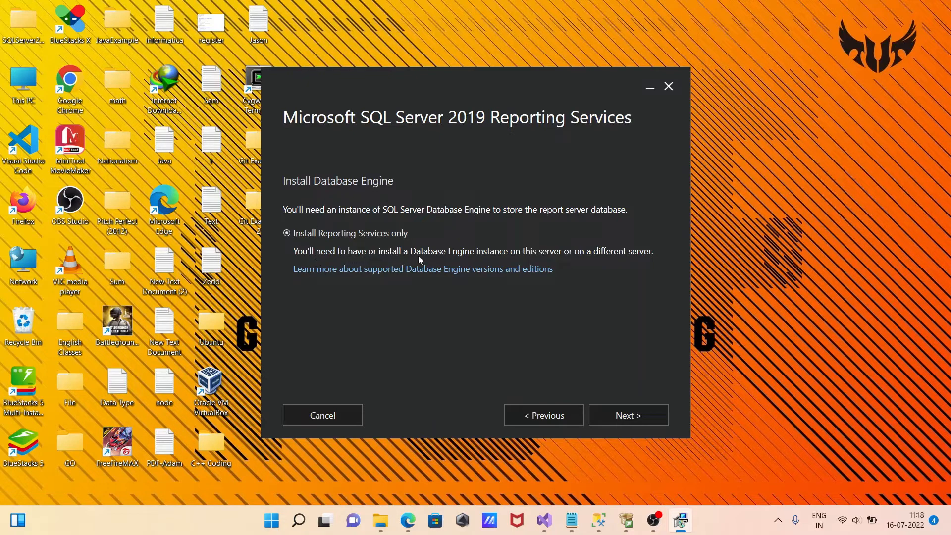
mouse_move(634, 261)
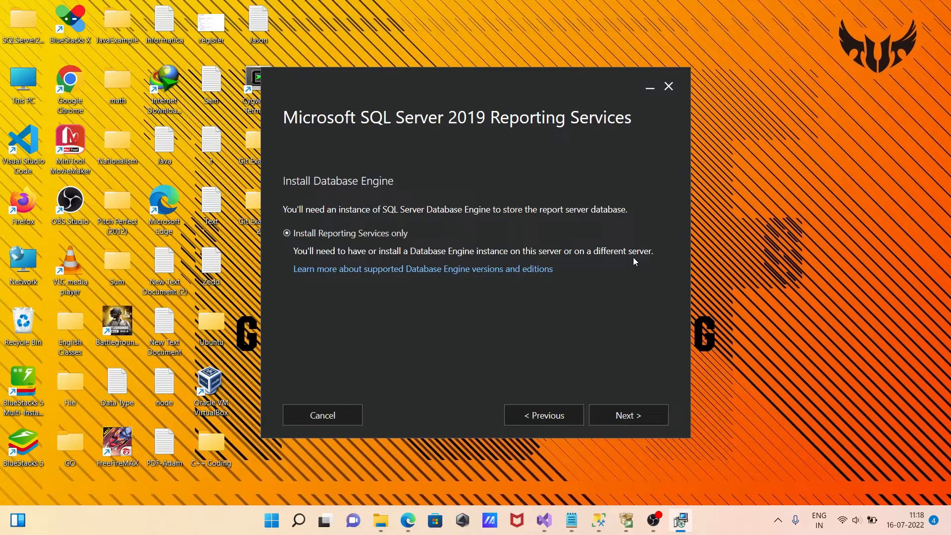
click(626, 415)
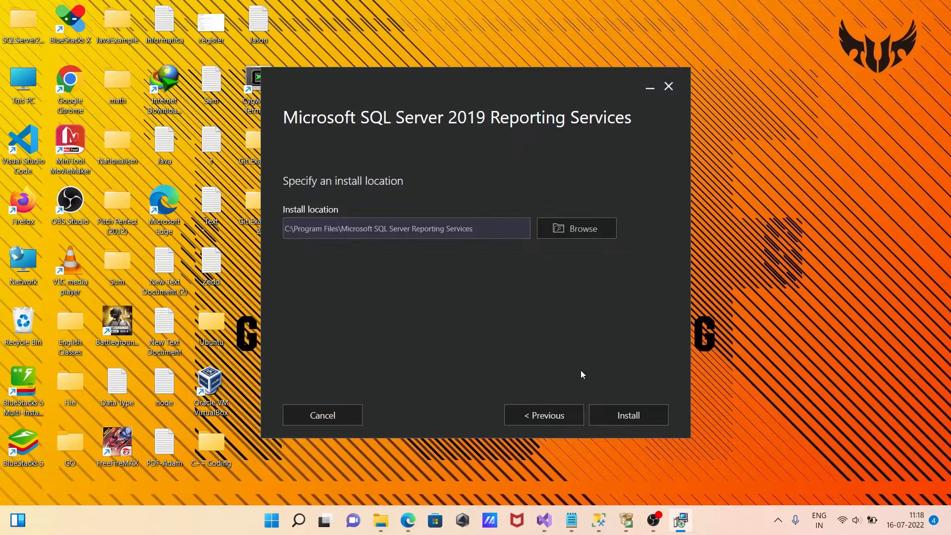
mouse_move(350, 244)
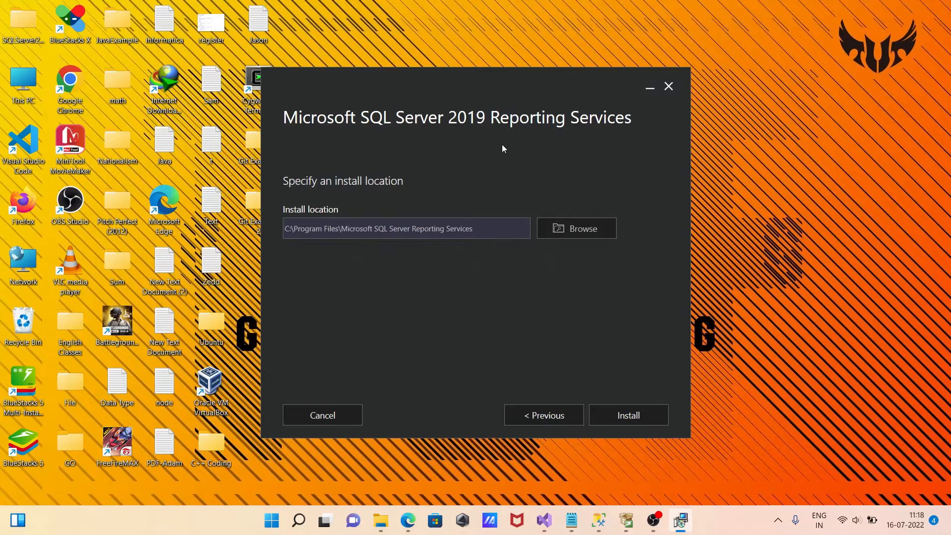
- Install to the default location and choose manual report server configuration when setup completes
click(628, 415)
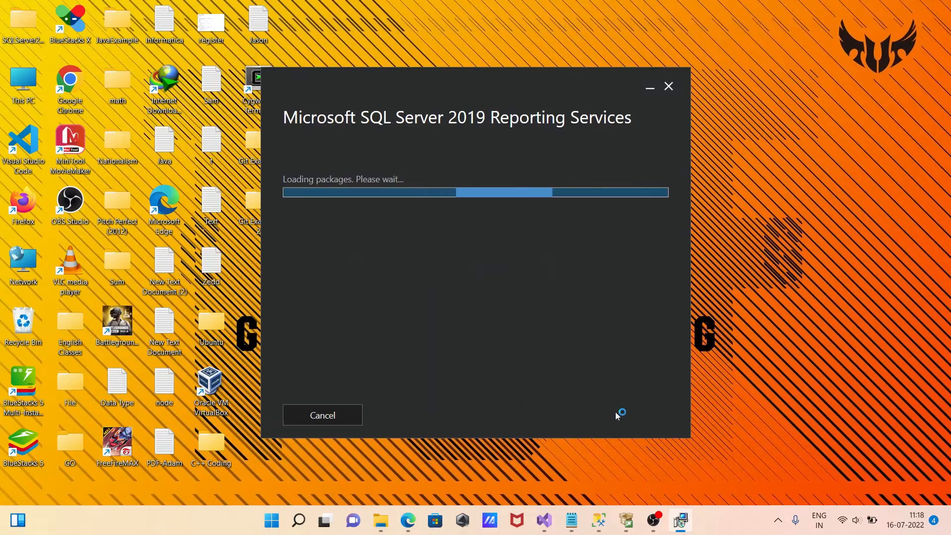
mouse_move(410, 315)
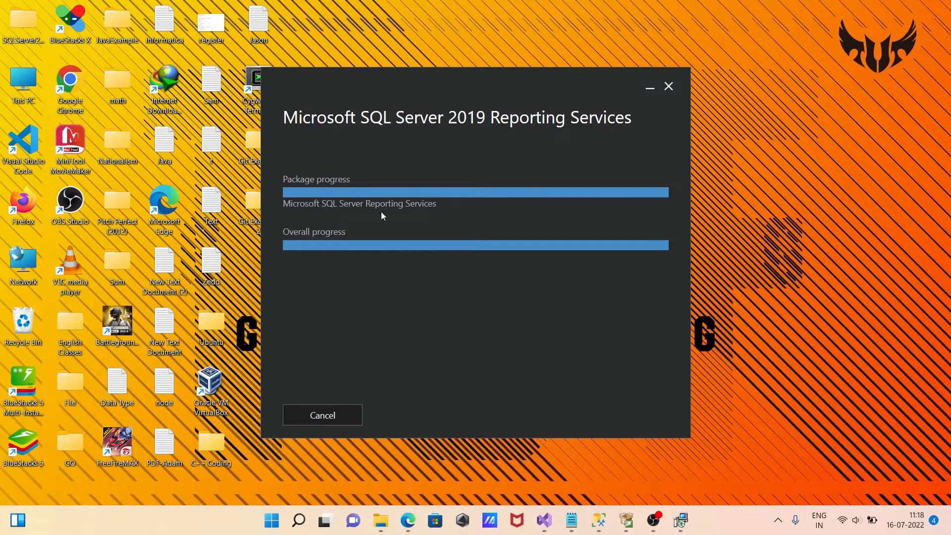
mouse_move(353, 236)
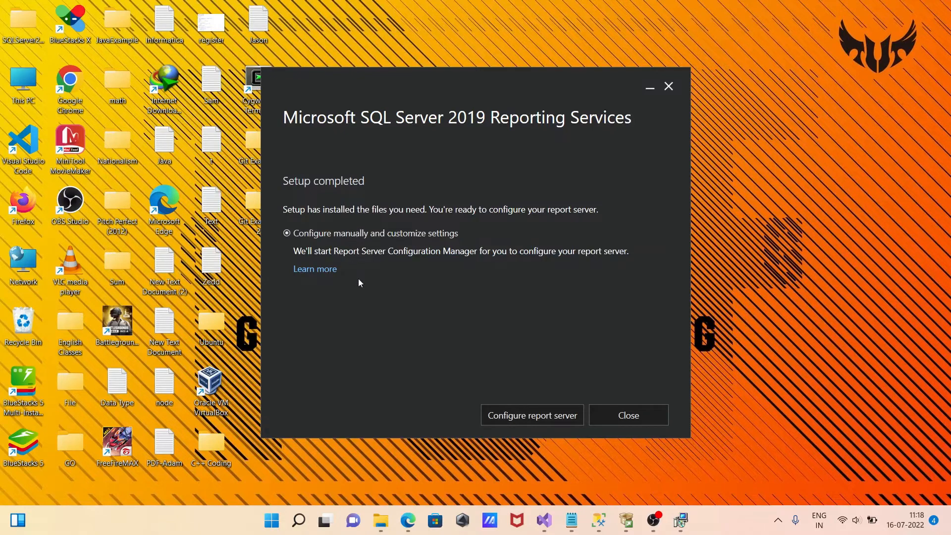
mouse_move(487, 125)
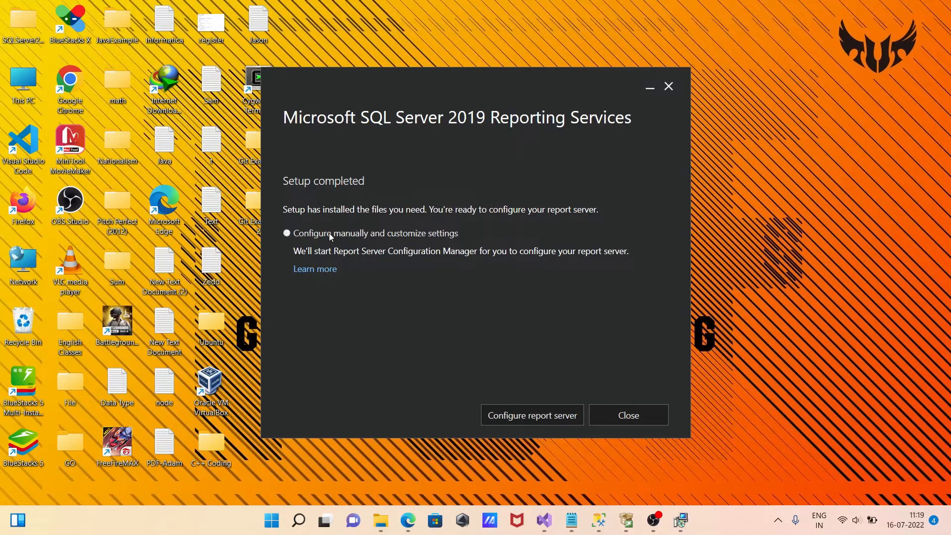
click(287, 233)
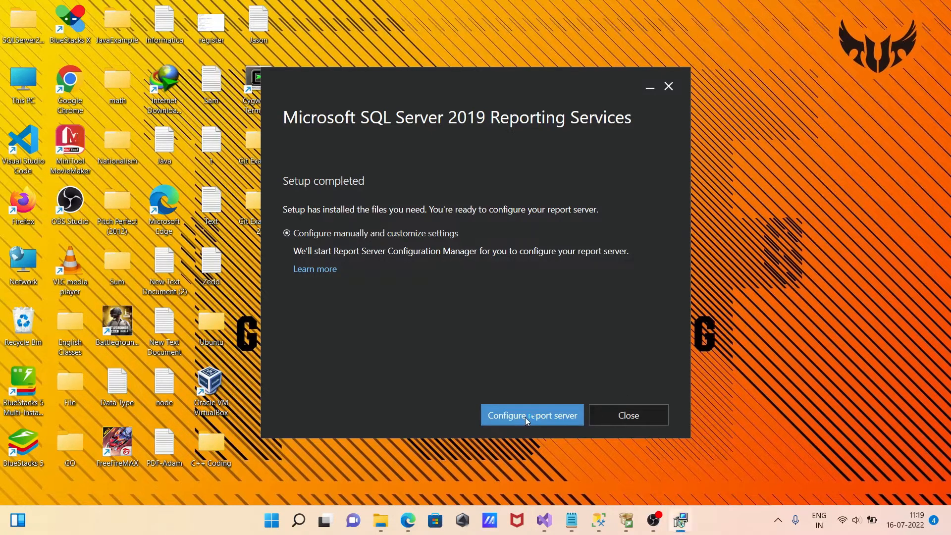
- Connect to the local SSRS instance and apply the default Web Service URL on port 80
click(531, 415)
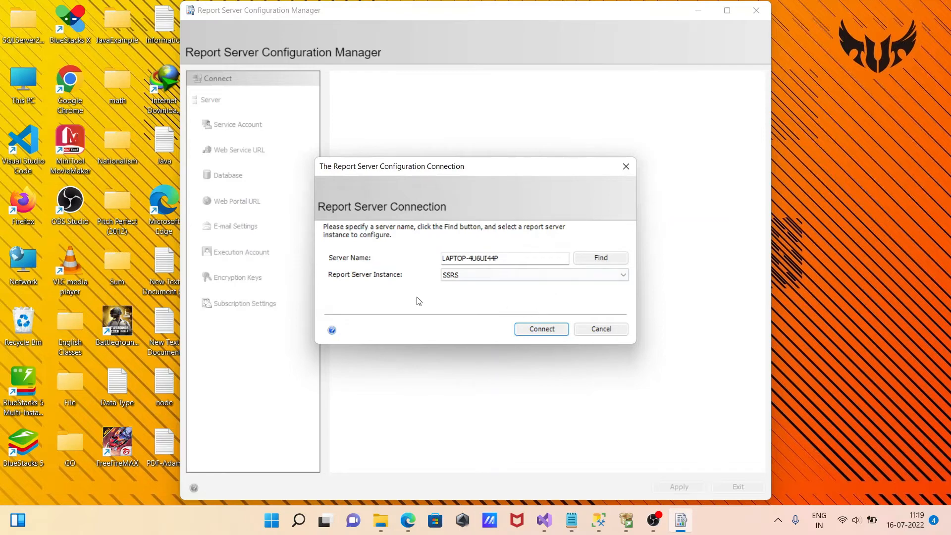
click(541, 329)
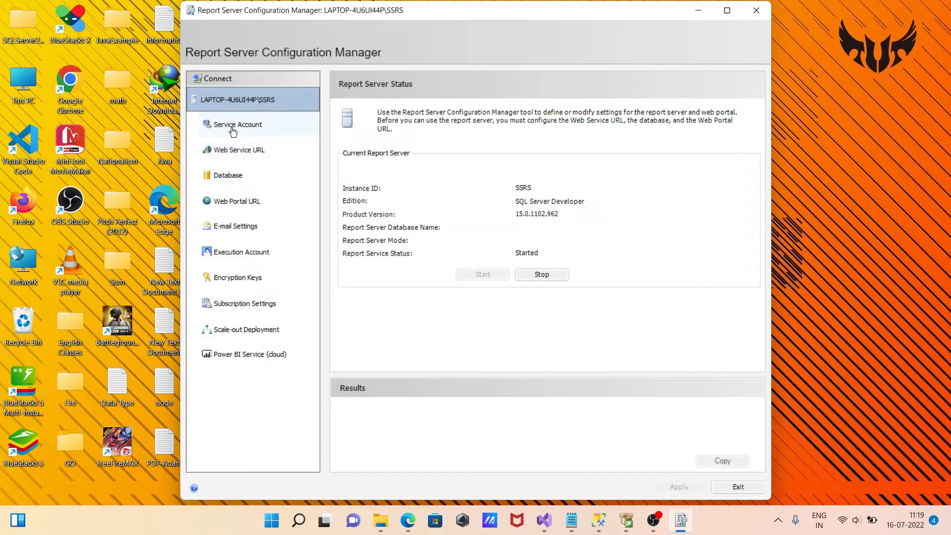
click(236, 125)
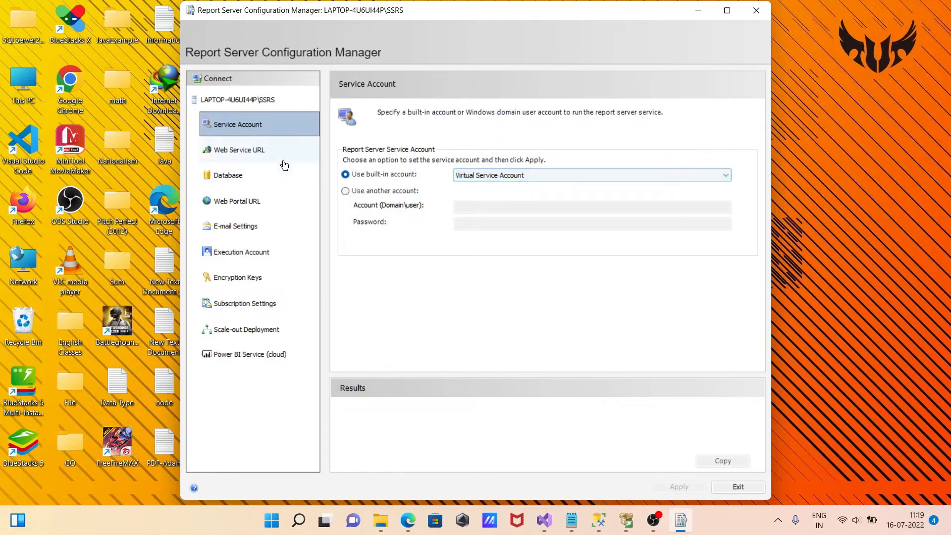
click(239, 150)
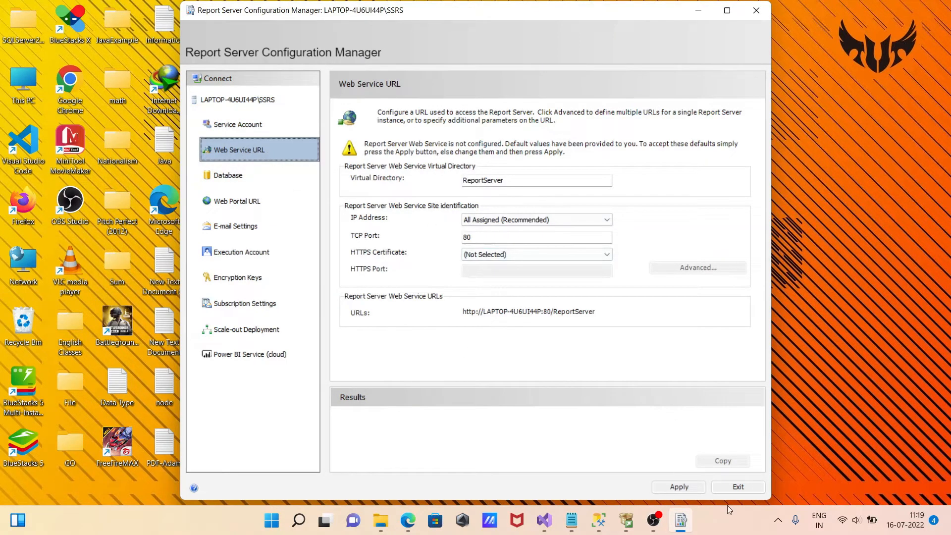
click(677, 486)
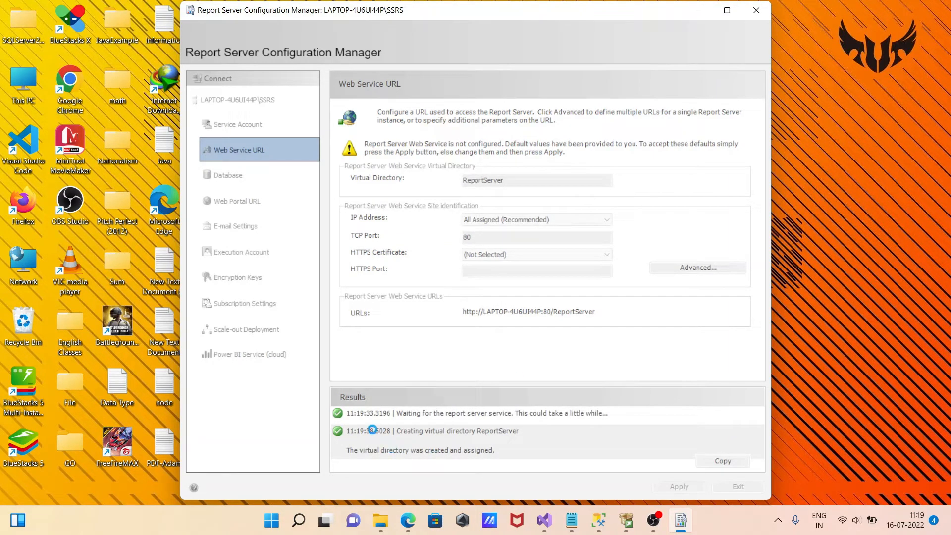
click(678, 486)
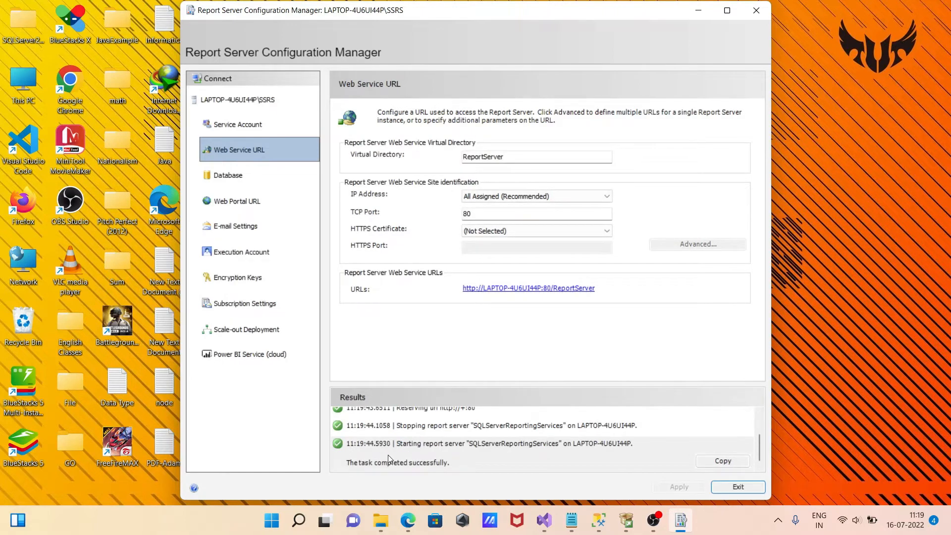
- Create a new ReportServer database on the local server with default service credentials via Change Database
click(228, 175)
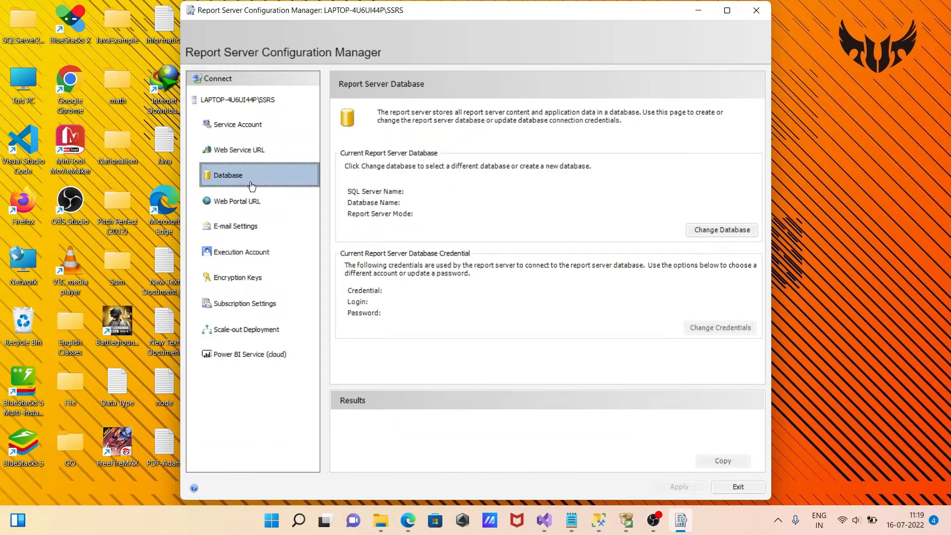
mouse_move(379, 204)
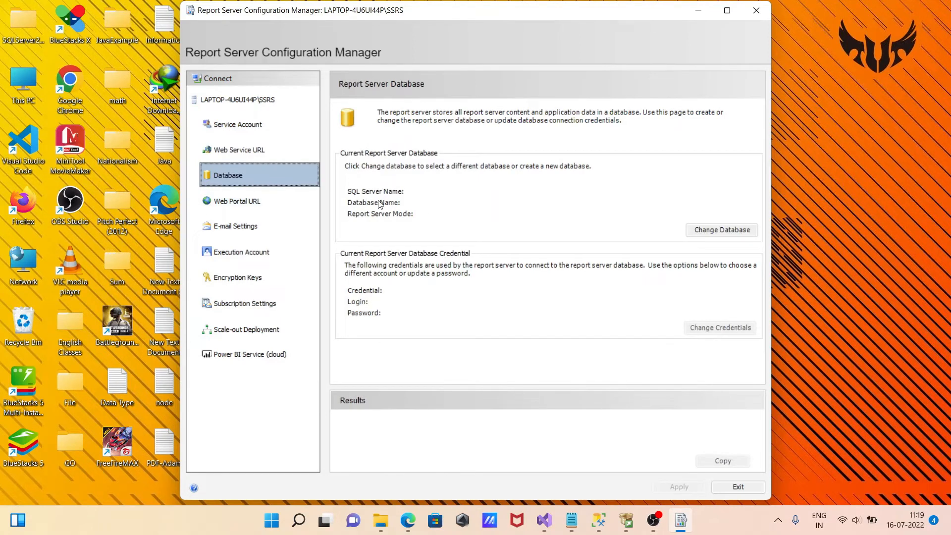
mouse_move(701, 247)
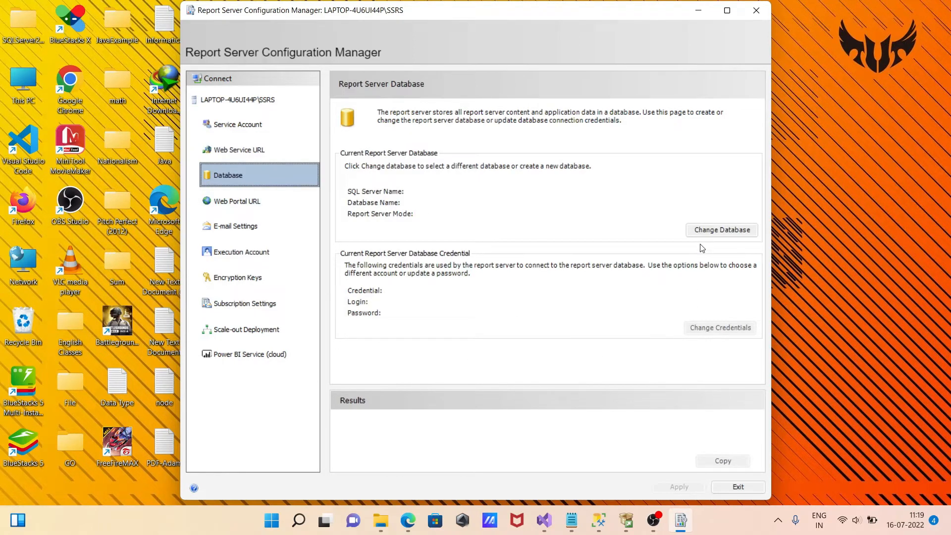
click(720, 229)
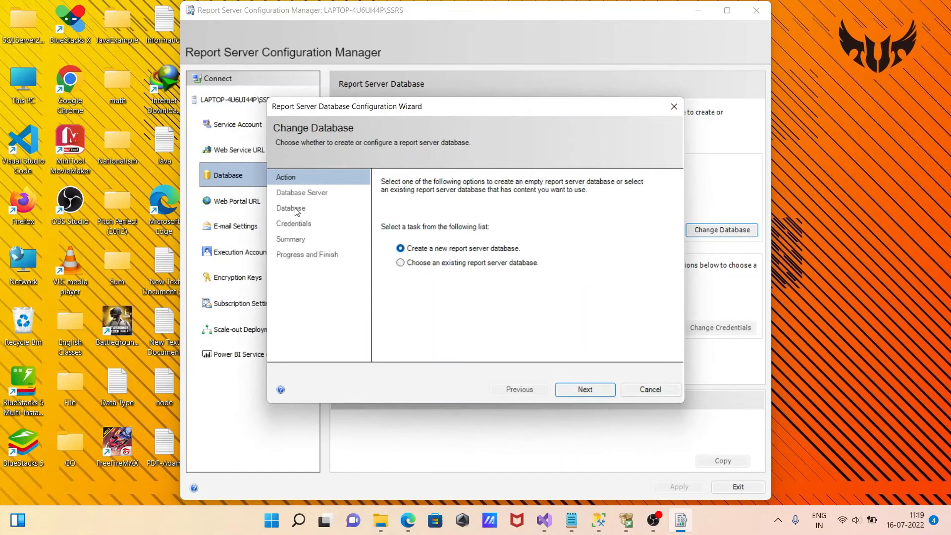
mouse_move(294, 216)
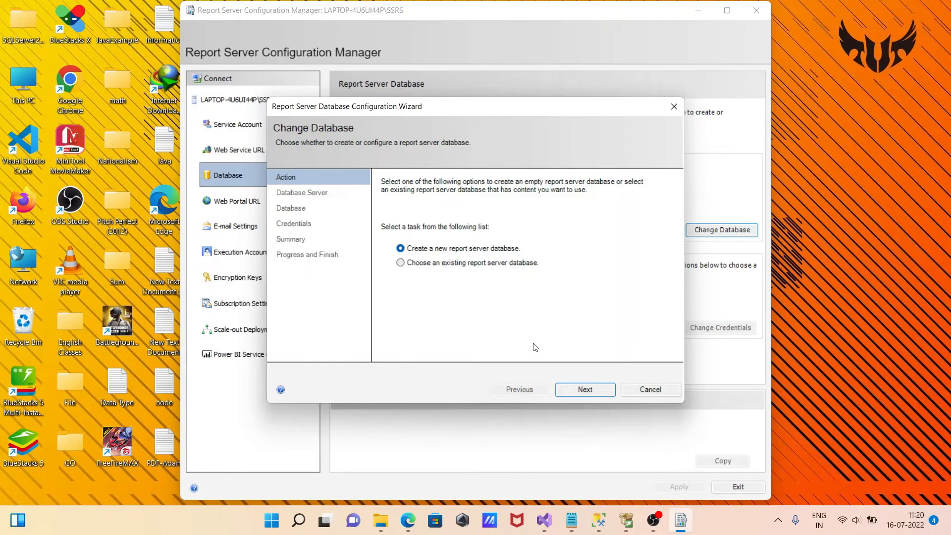
click(583, 389)
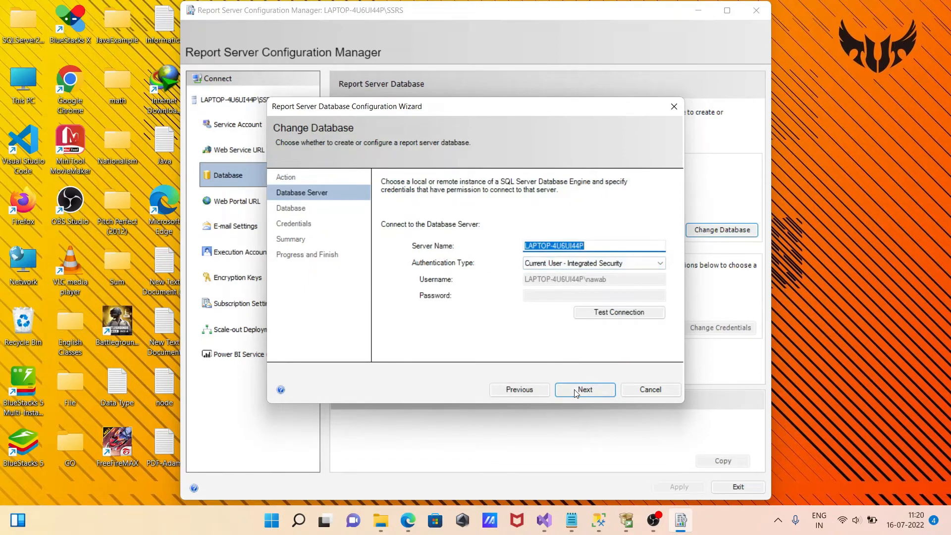
click(583, 389)
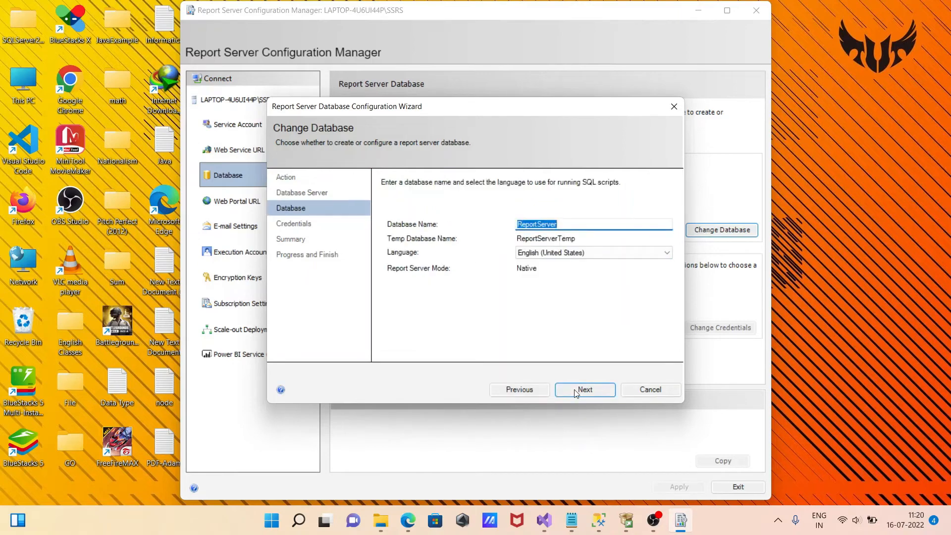
click(583, 389)
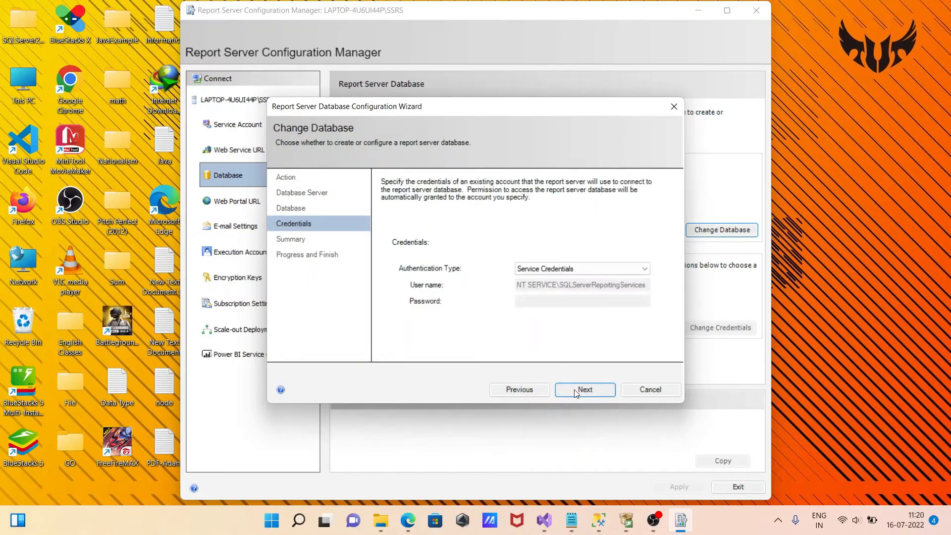
click(583, 388)
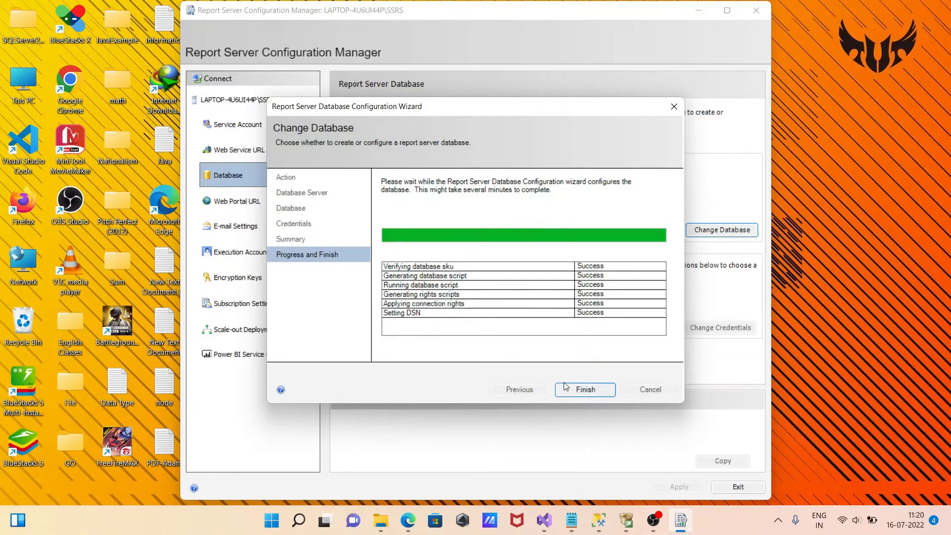
click(584, 389)
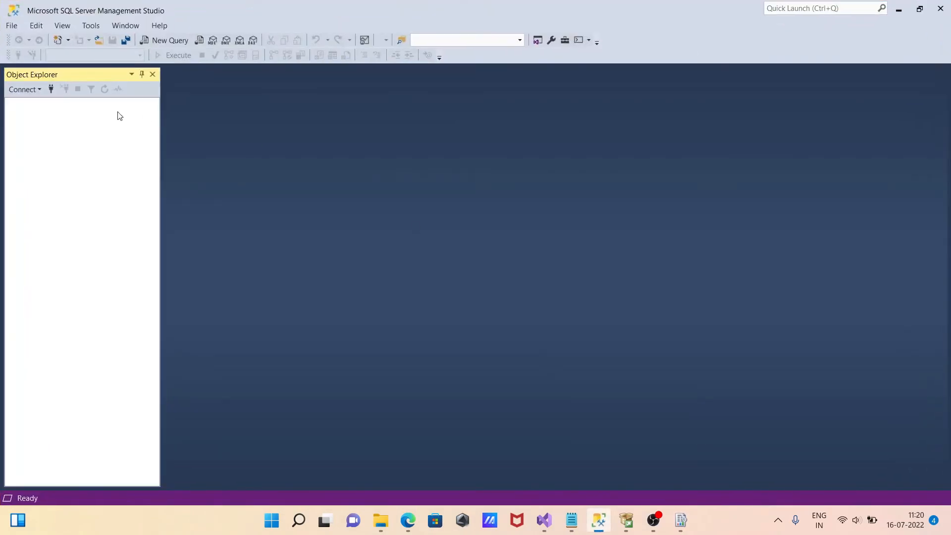
- Connect Object Explorer to the Reporting Services server at localhost
click(50, 89)
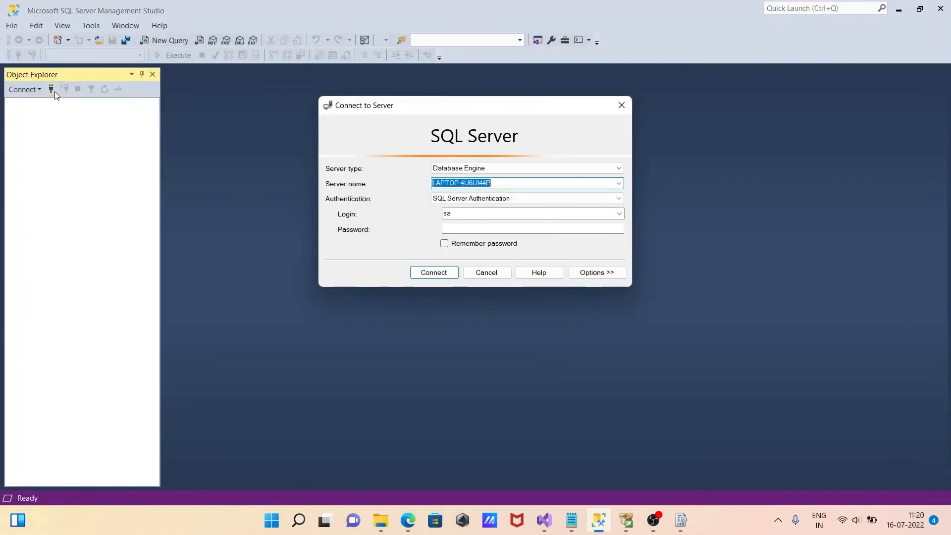
click(617, 168)
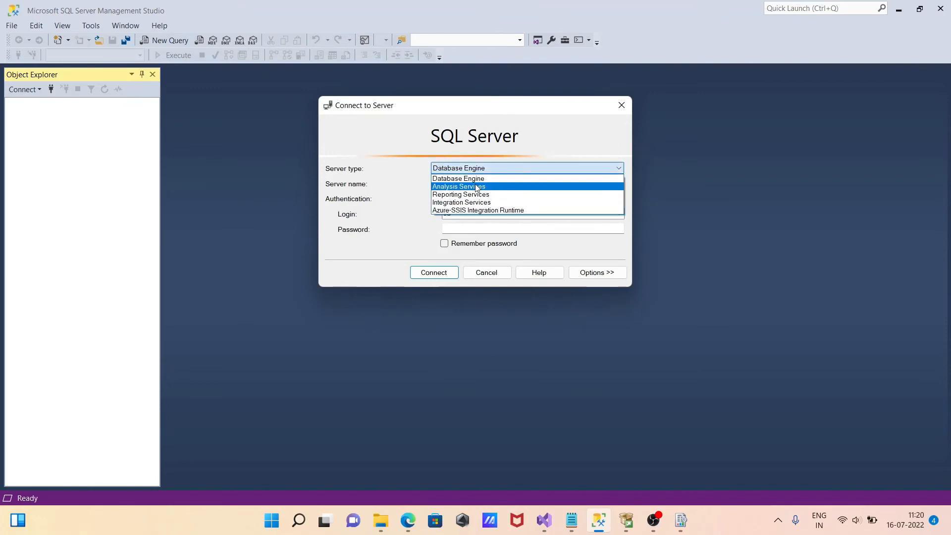
click(460, 194)
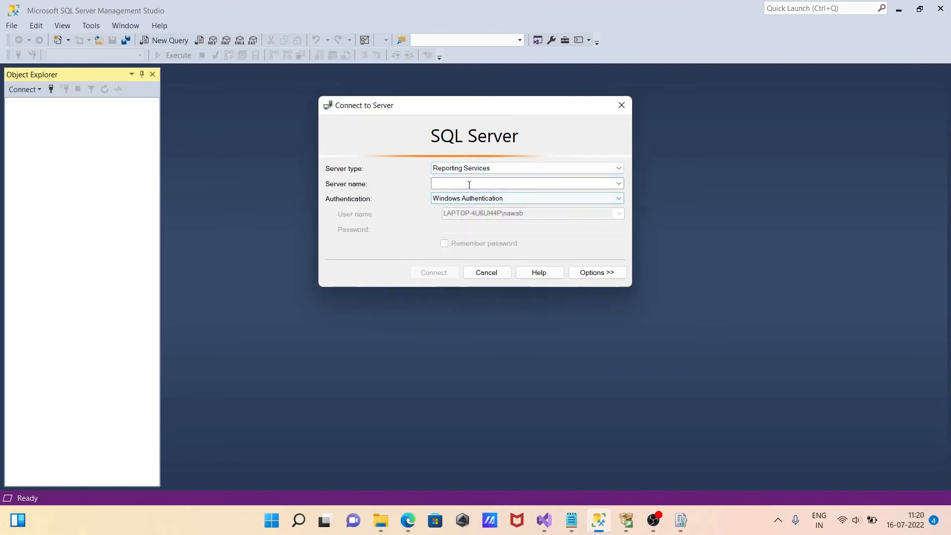
text(localhost)
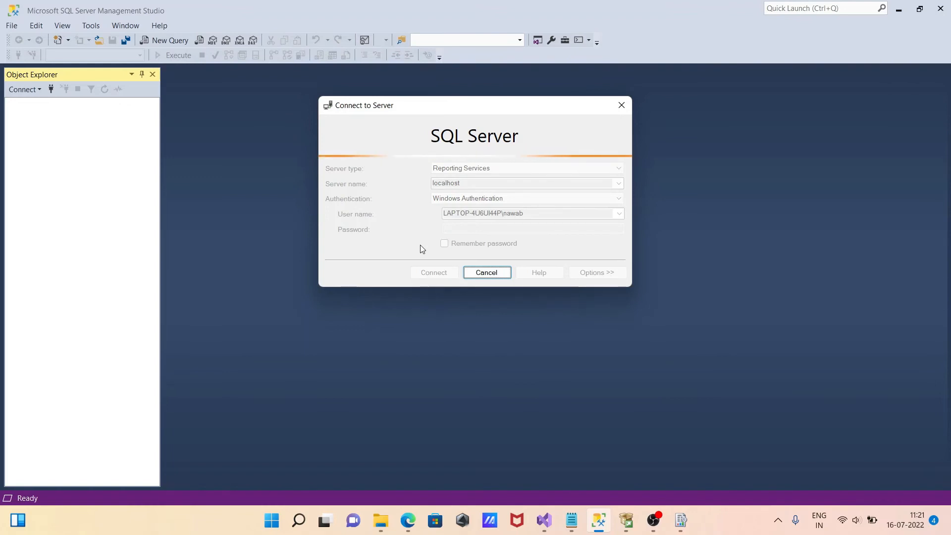
click(432, 271)
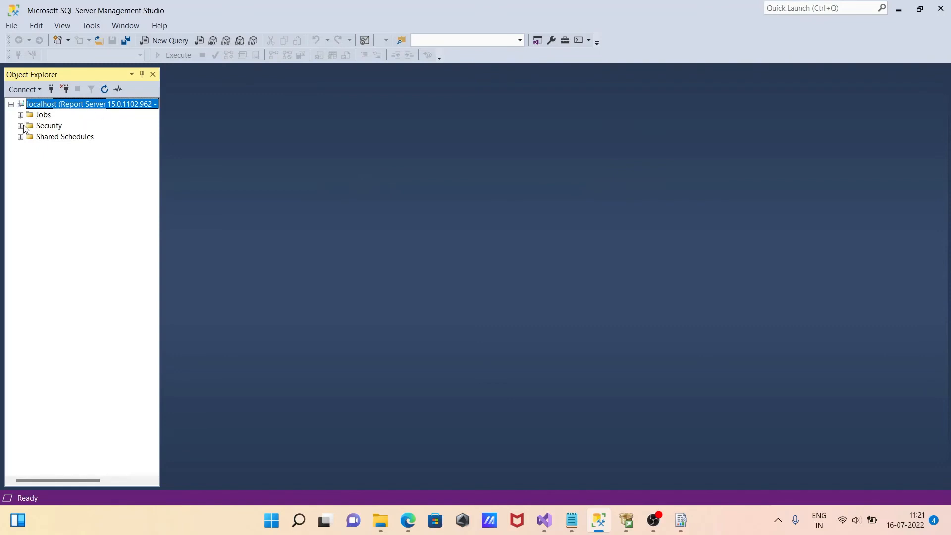
- Expand the report server's Security and System Roles folders
click(21, 126)
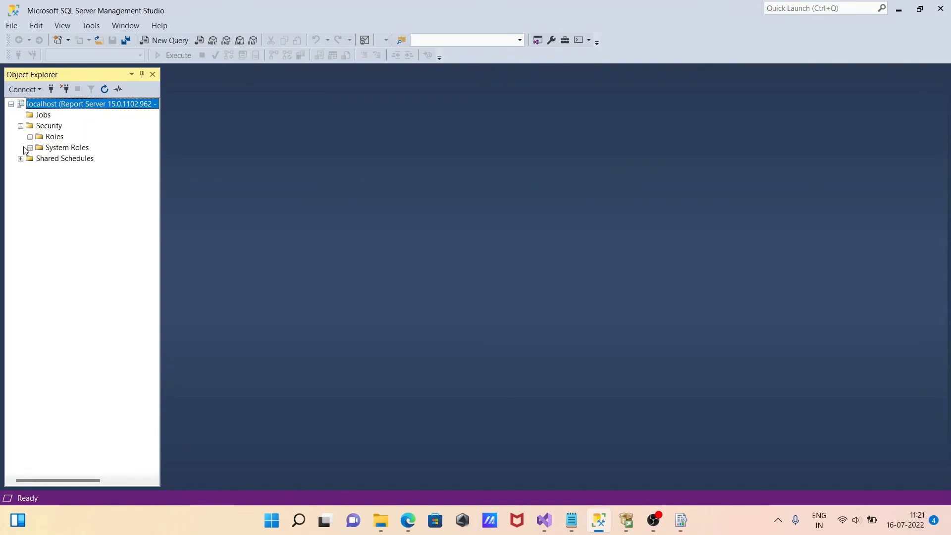
click(29, 137)
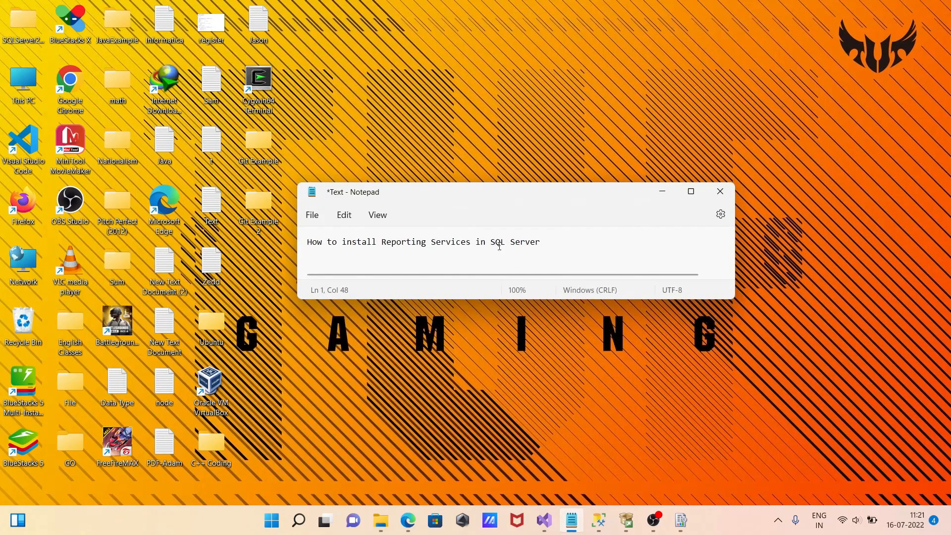
mouse_move(551, 250)
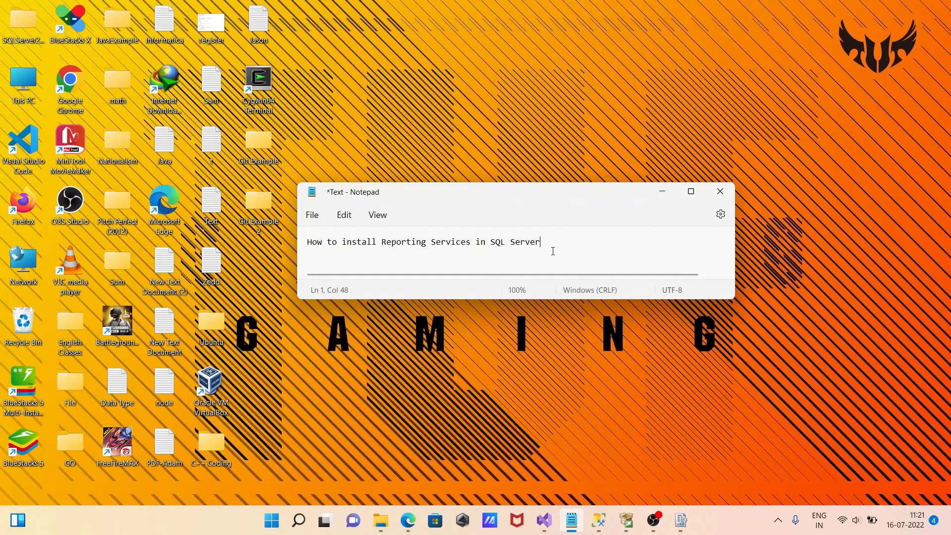
mouse_move(569, 250)
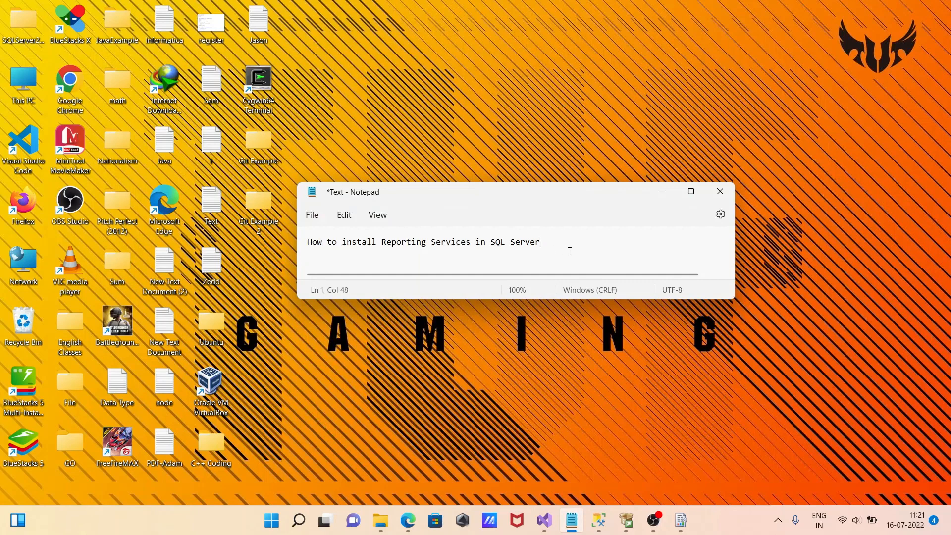